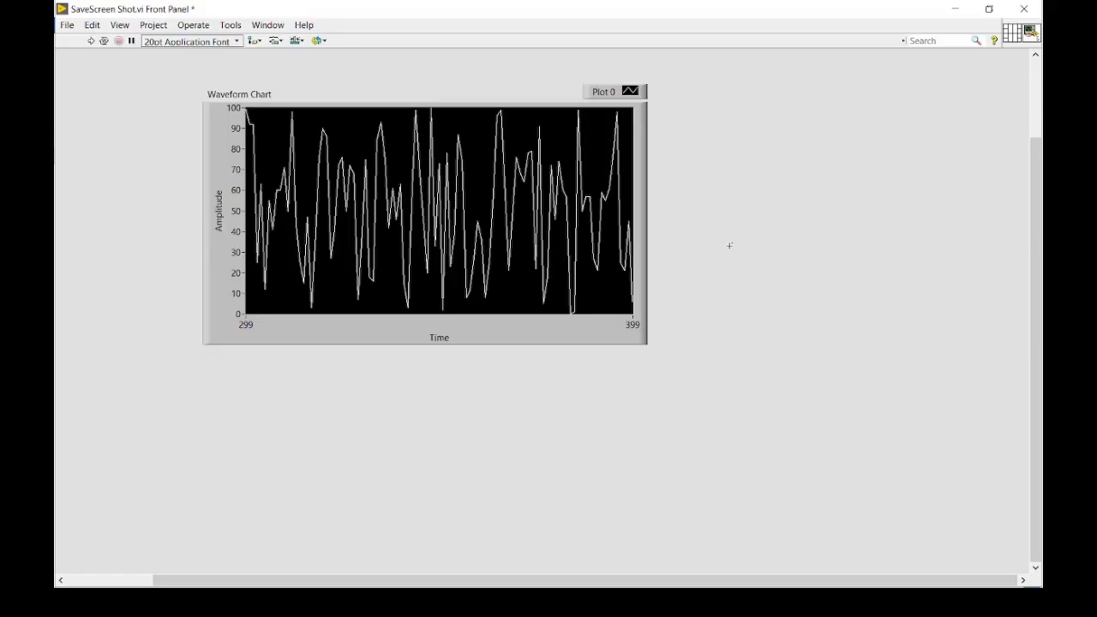
{"action": "mouse_move", "coordinate": [746, 189]}
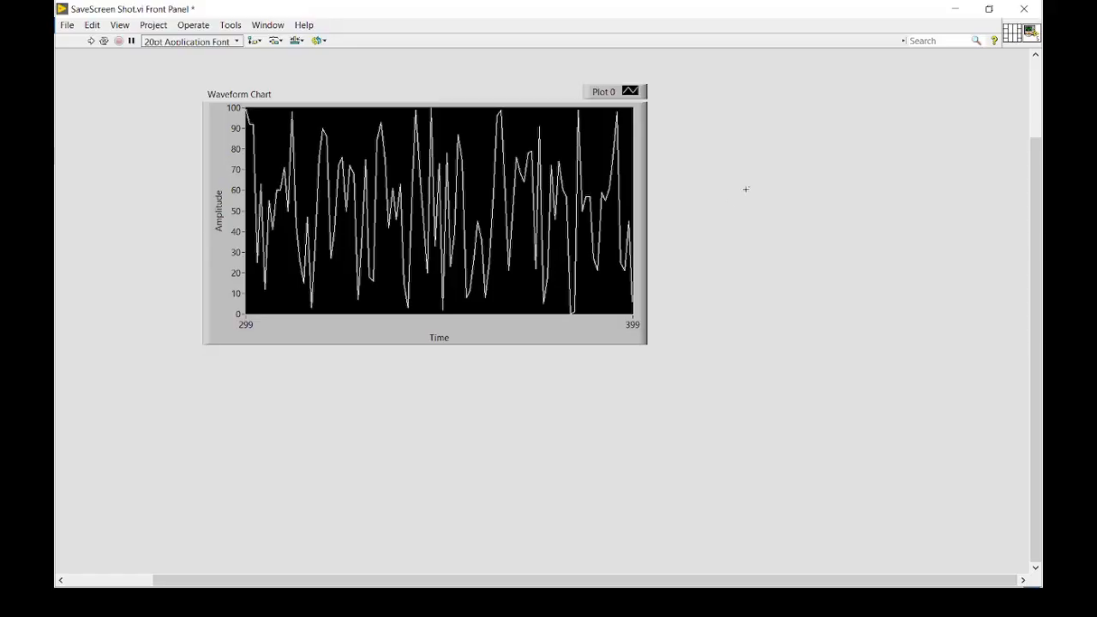
{"action": "mouse_move", "coordinate": [703, 179]}
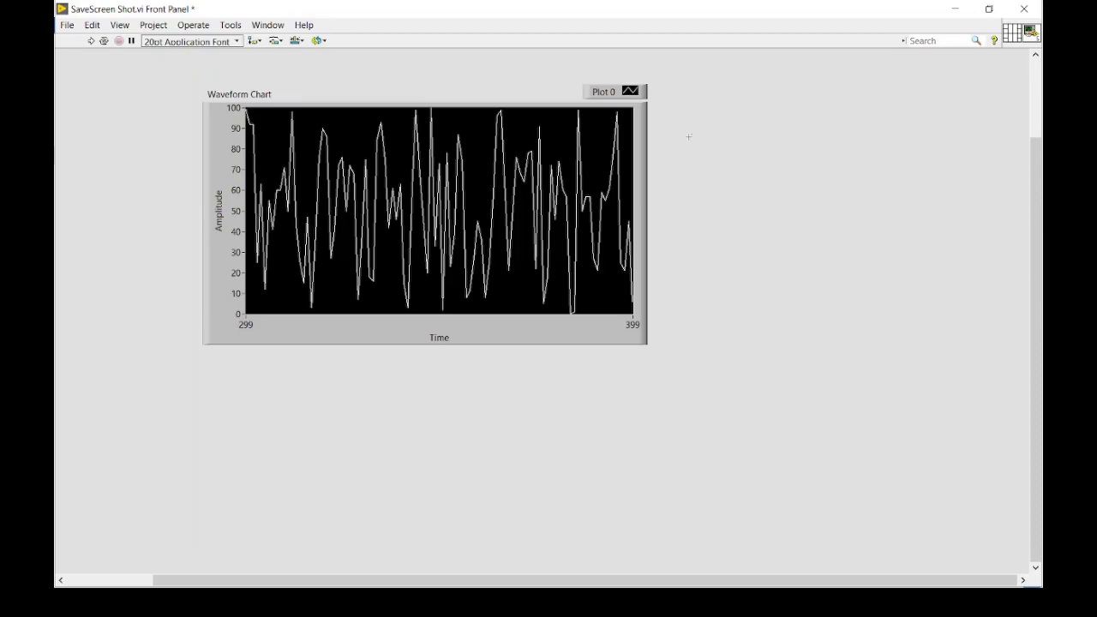
{"action": "mouse_move", "coordinate": [654, 175]}
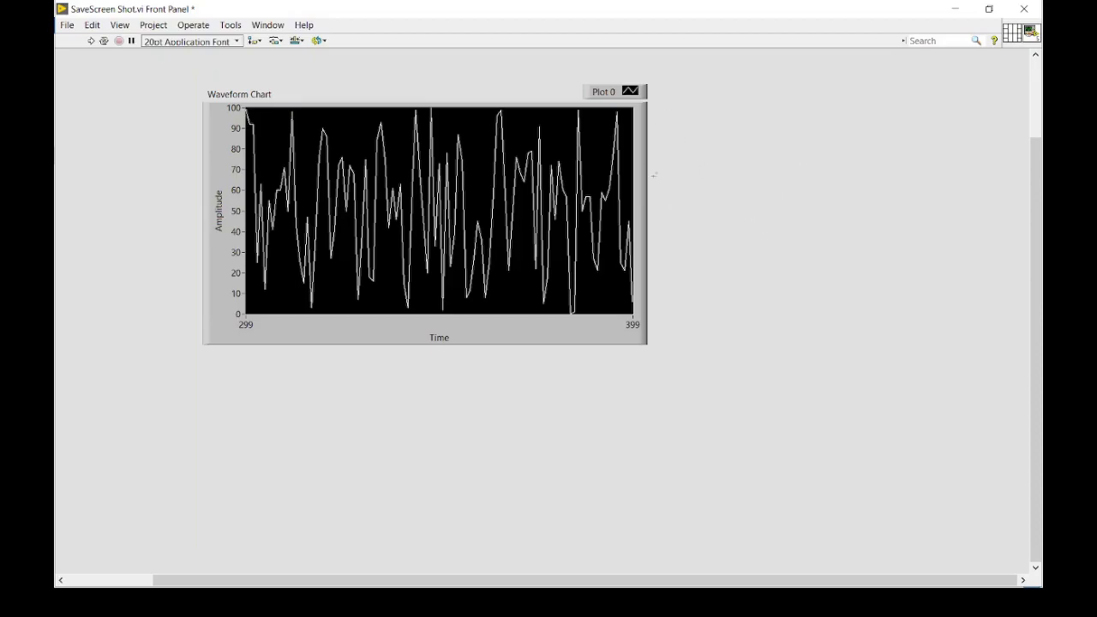
{"action": "mouse_move", "coordinate": [703, 120]}
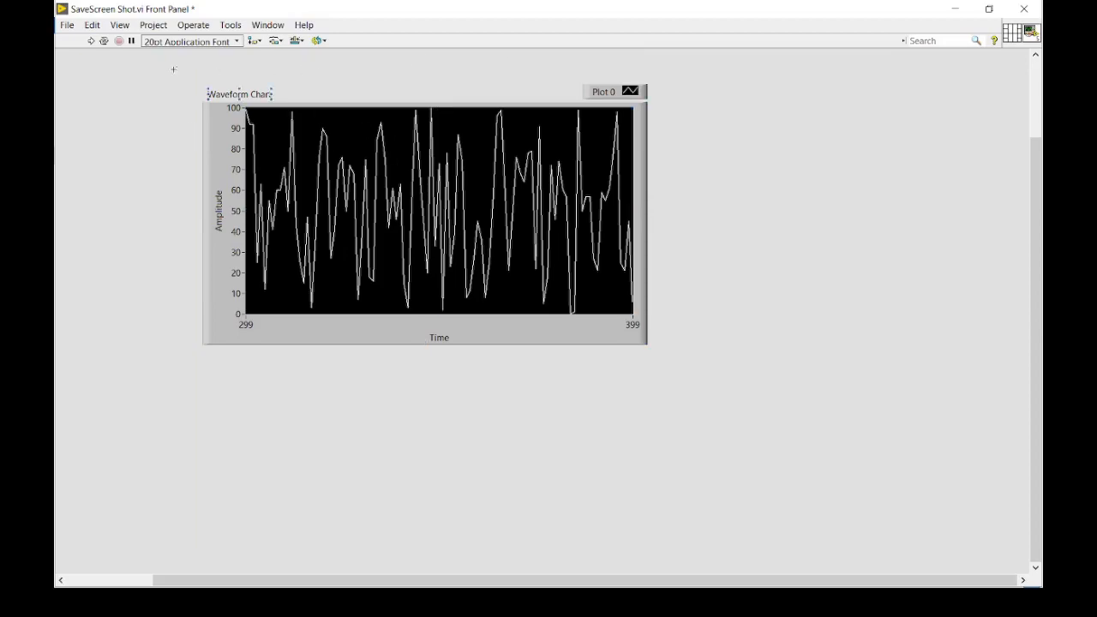
- Bring up the Pictures folder in File Explorer, showing saved file 29
{"action": "left_click", "coordinate": [429, 214]}
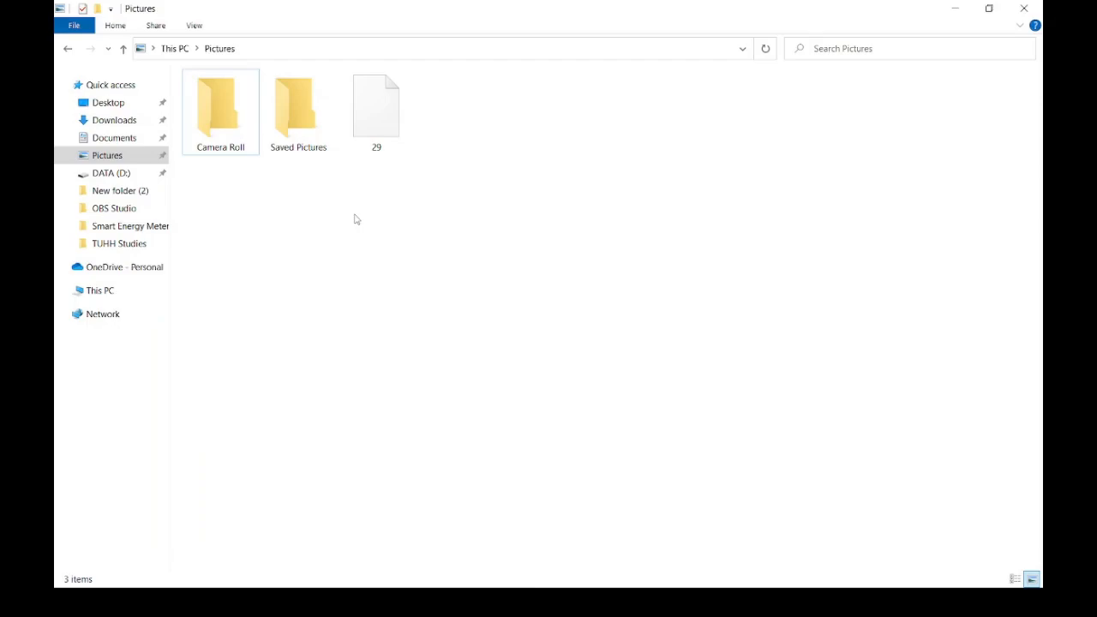
- Open saved image 29 in Paint to check the chart, then close Paint
{"action": "left_click", "coordinate": [376, 107]}
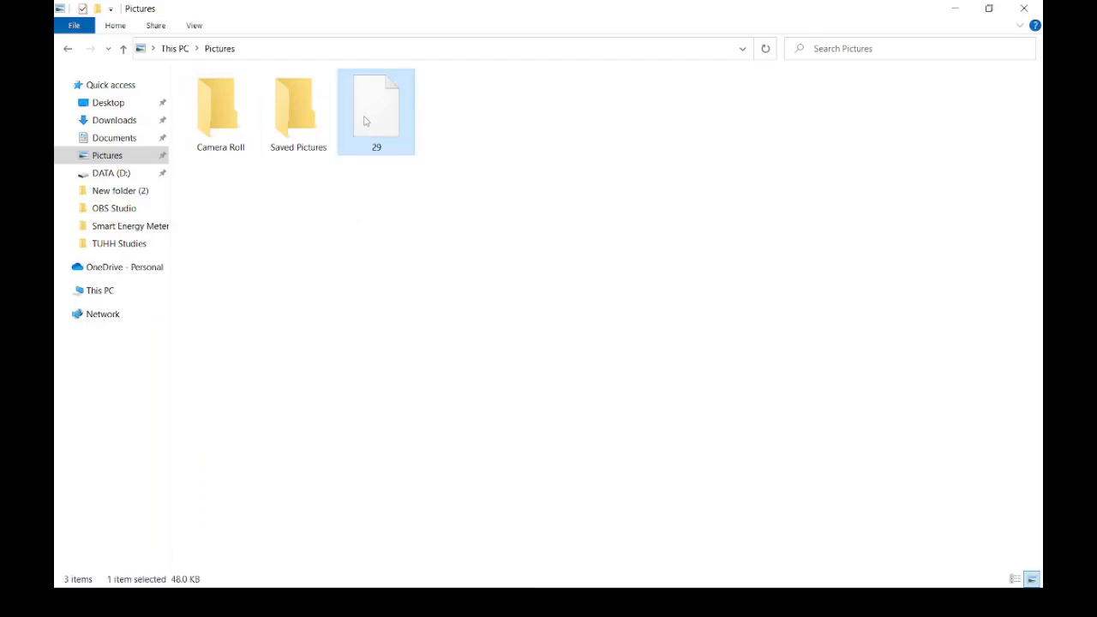
{"action": "right_click", "coordinate": [377, 107]}
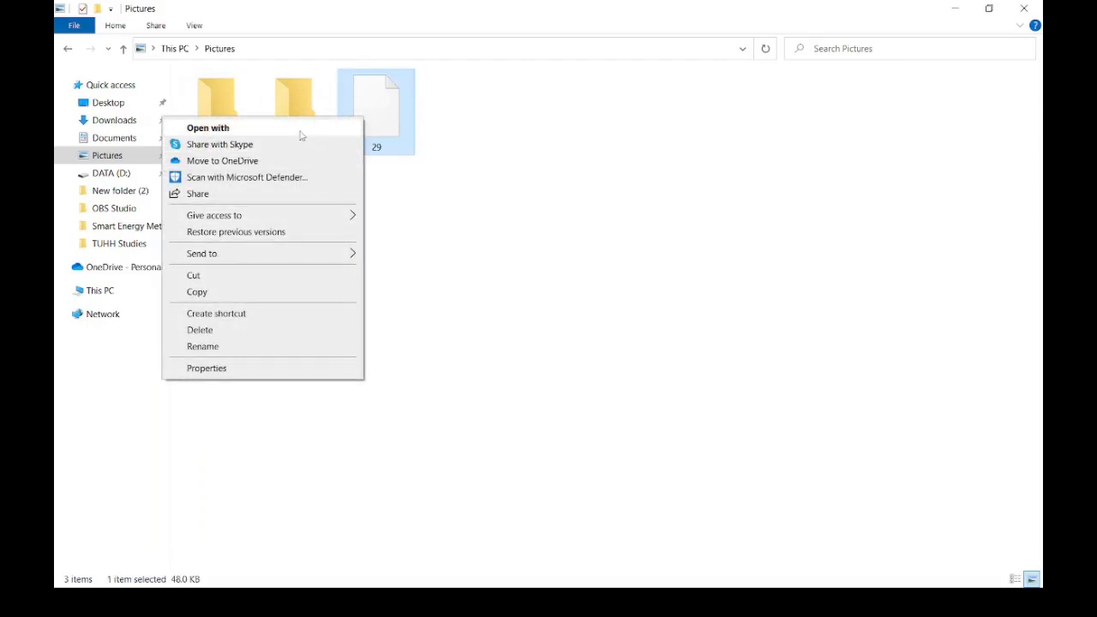
{"action": "left_click", "coordinate": [208, 128]}
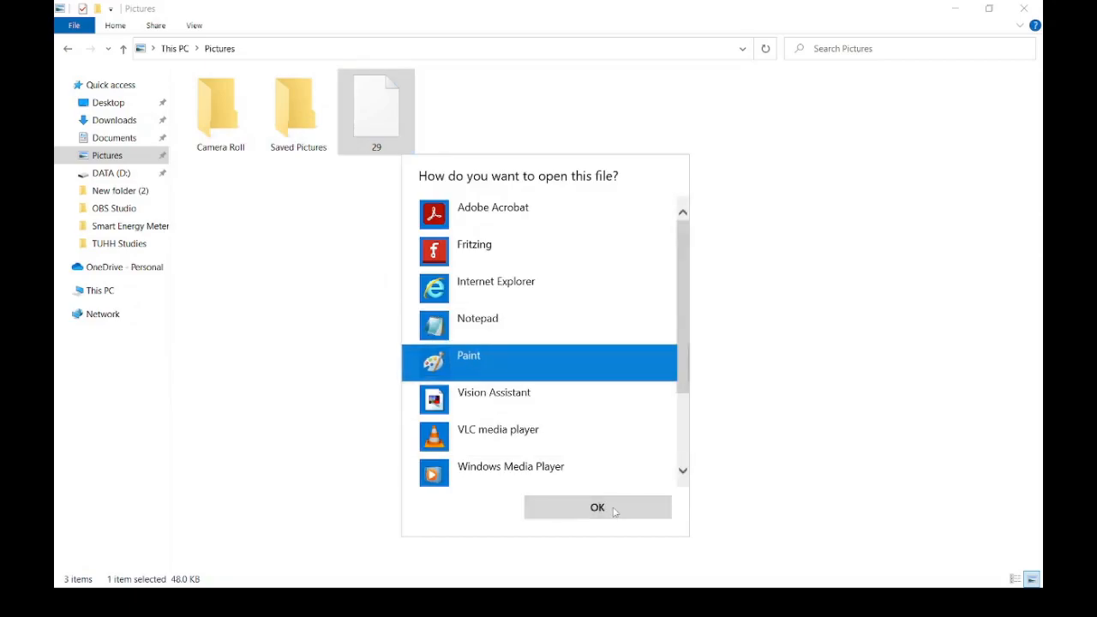
{"action": "left_click", "coordinate": [597, 507]}
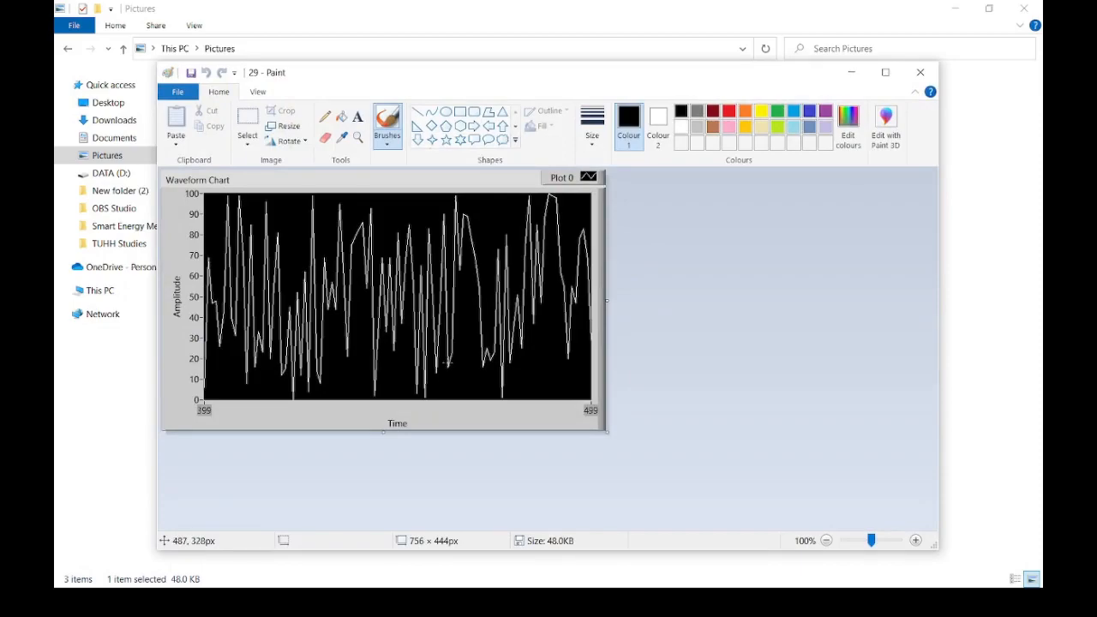
{"action": "left_click", "coordinate": [920, 72]}
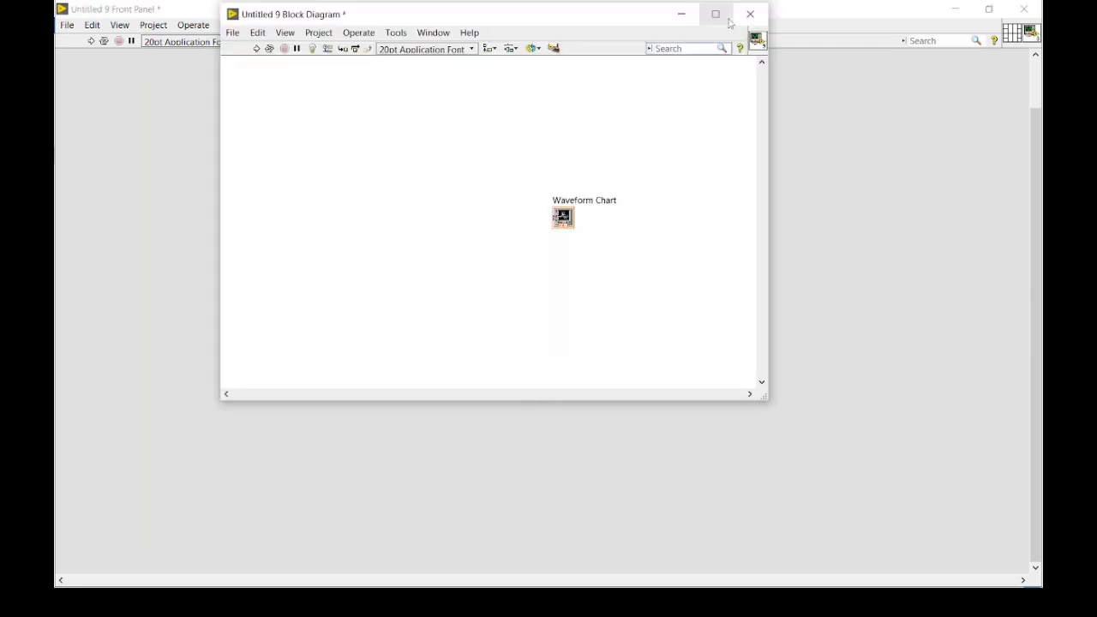
- Maximize the block diagram and draw a For Loop around the Waveform Chart terminal
{"action": "left_click", "coordinate": [715, 14]}
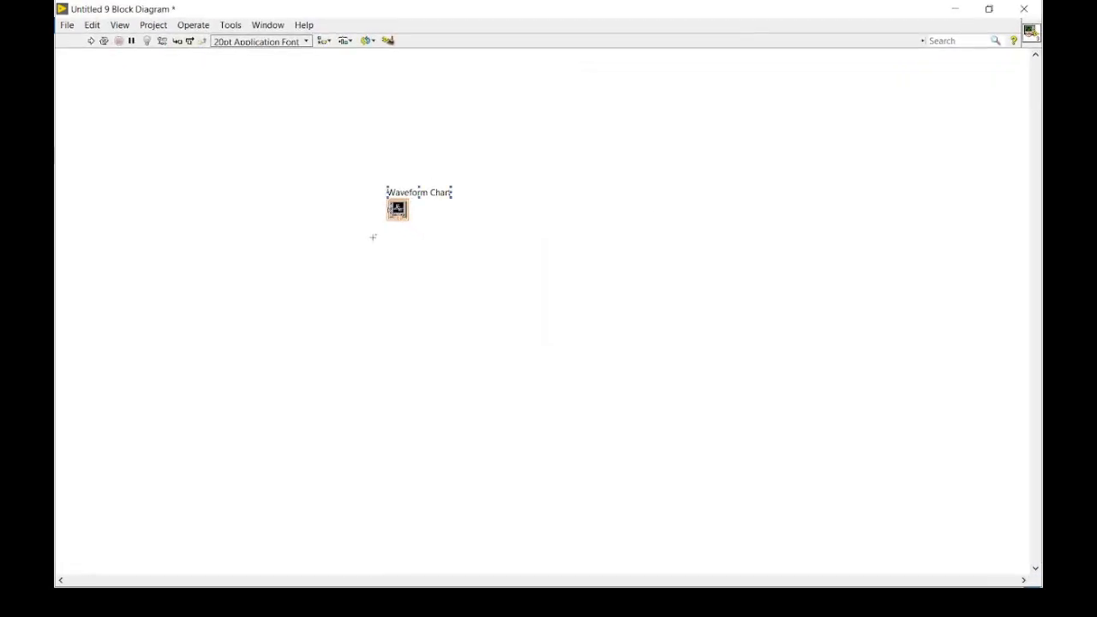
{"action": "right_click", "coordinate": [373, 237]}
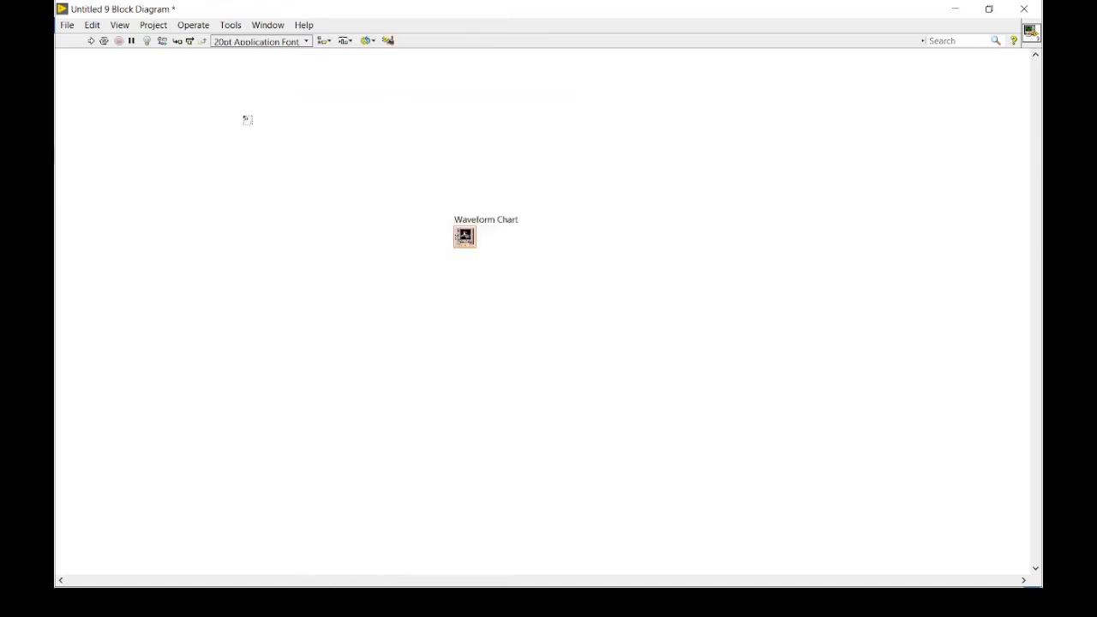
{"action": "left_click_drag", "start_coordinate": [247, 120], "coordinate": [560, 304]}
{"action": "type", "text": "100"}
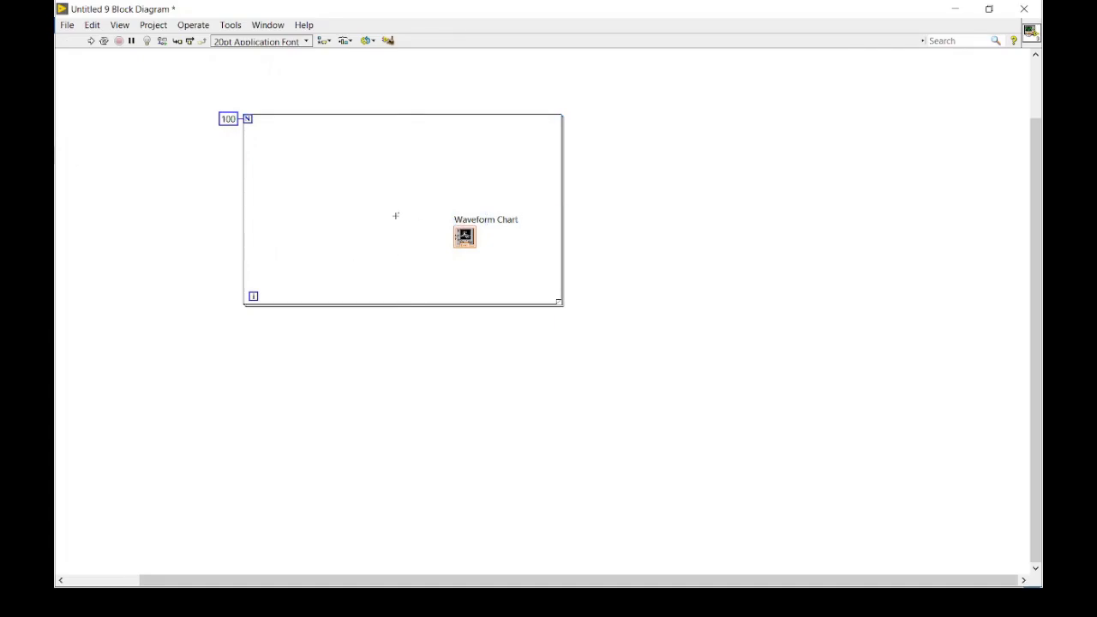
- Place a Random Number function at the loop's upper left beside the Waveform Chart terminal
{"action": "right_click", "coordinate": [395, 216]}
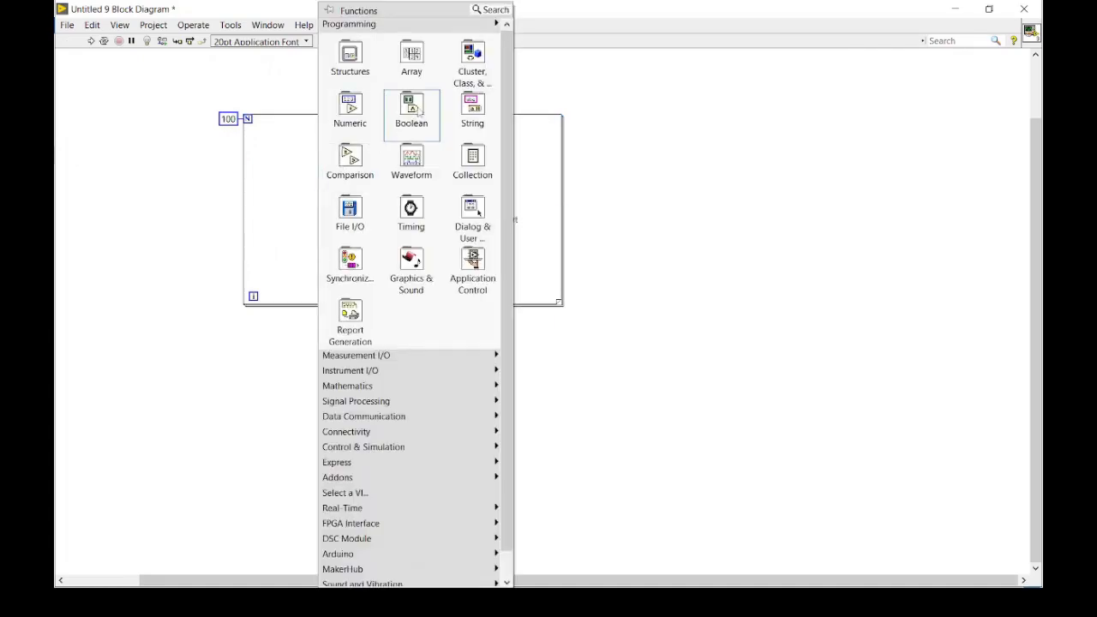
{"action": "mouse_move", "coordinate": [350, 112]}
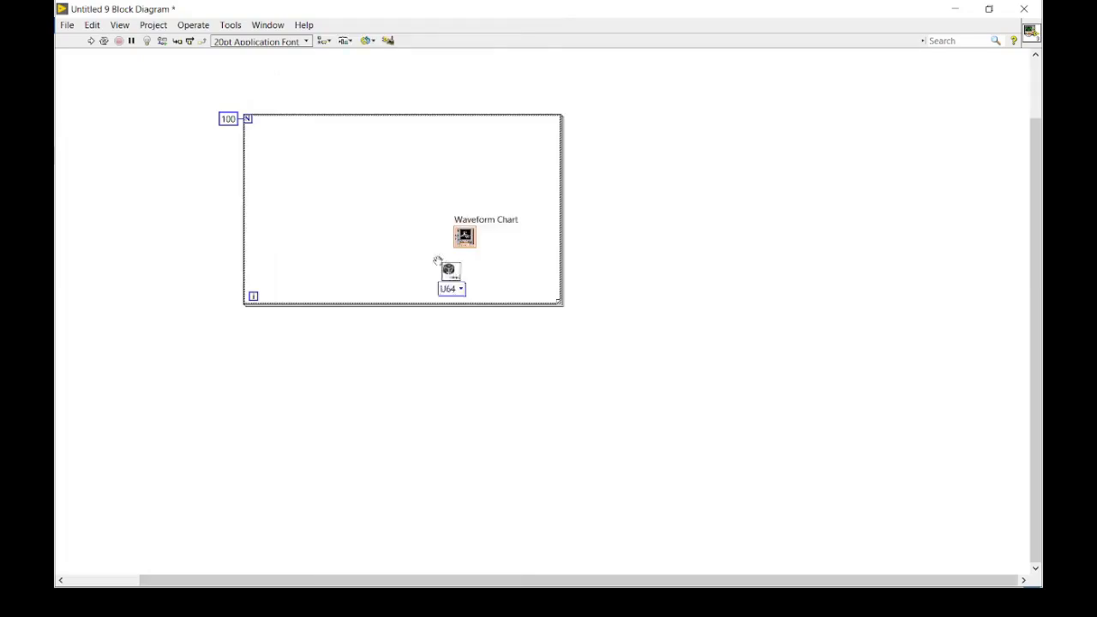
{"action": "left_click_drag", "start_coordinate": [450, 271], "coordinate": [309, 172]}
{"action": "type", "text": "number"}
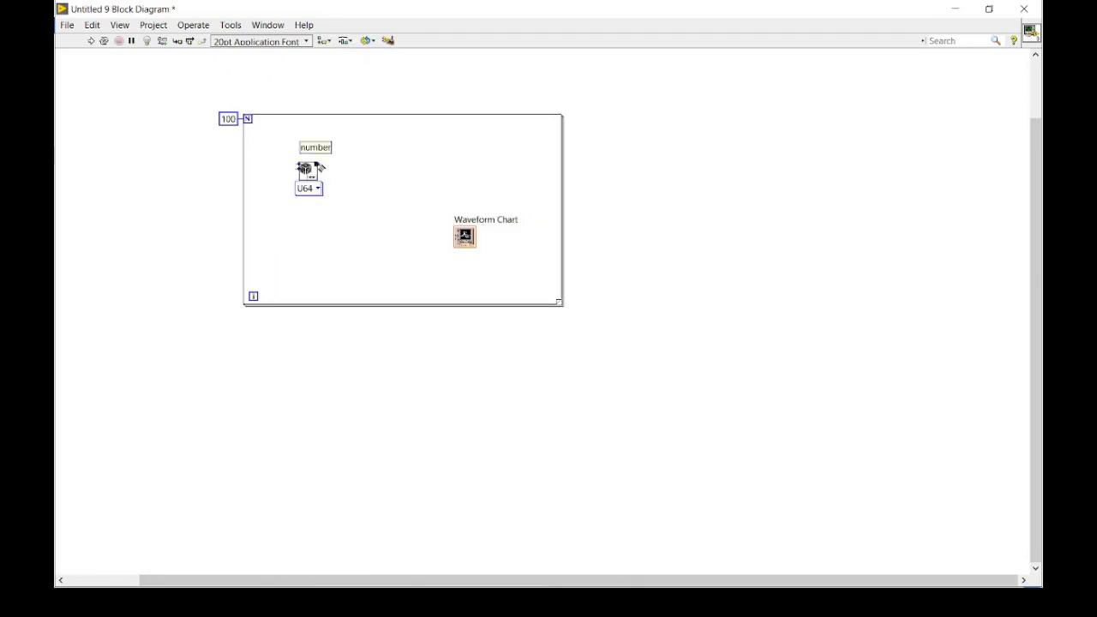
{"action": "left_click_drag", "start_coordinate": [464, 237], "coordinate": [423, 172]}
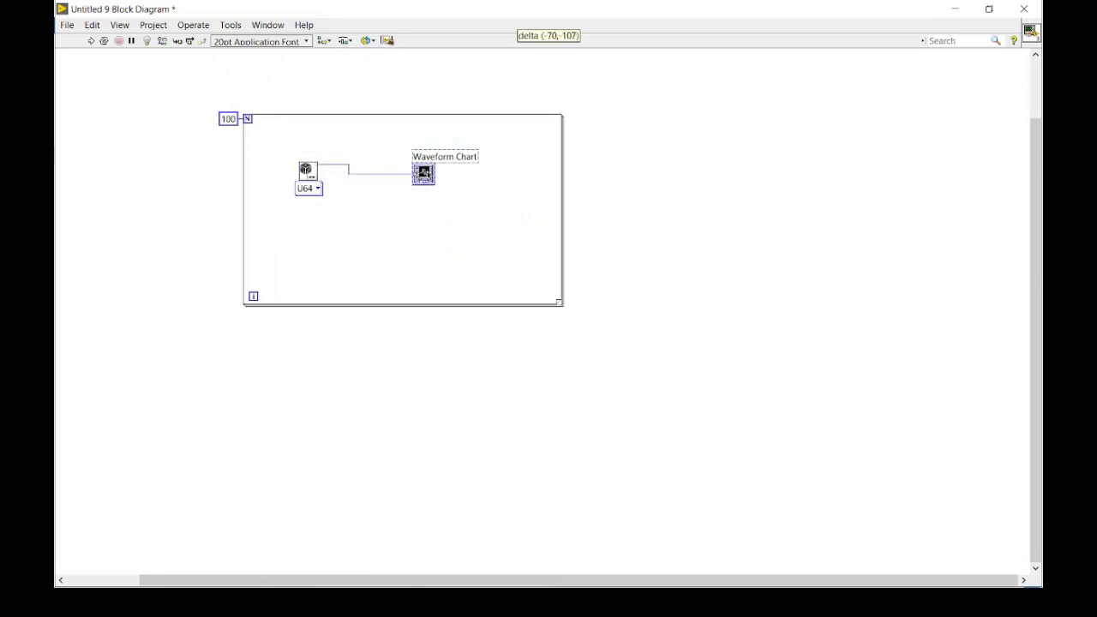
- Create a Get Image invoke node from the Waveform Chart terminal's shortcut menu
{"action": "right_click", "coordinate": [422, 171]}
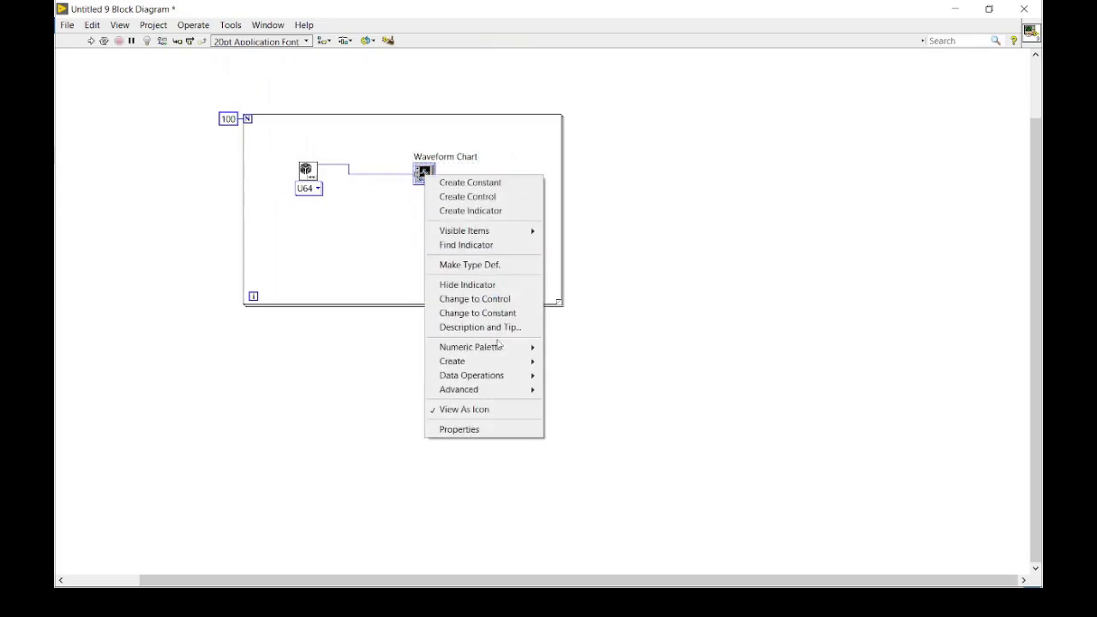
{"action": "mouse_move", "coordinate": [453, 361]}
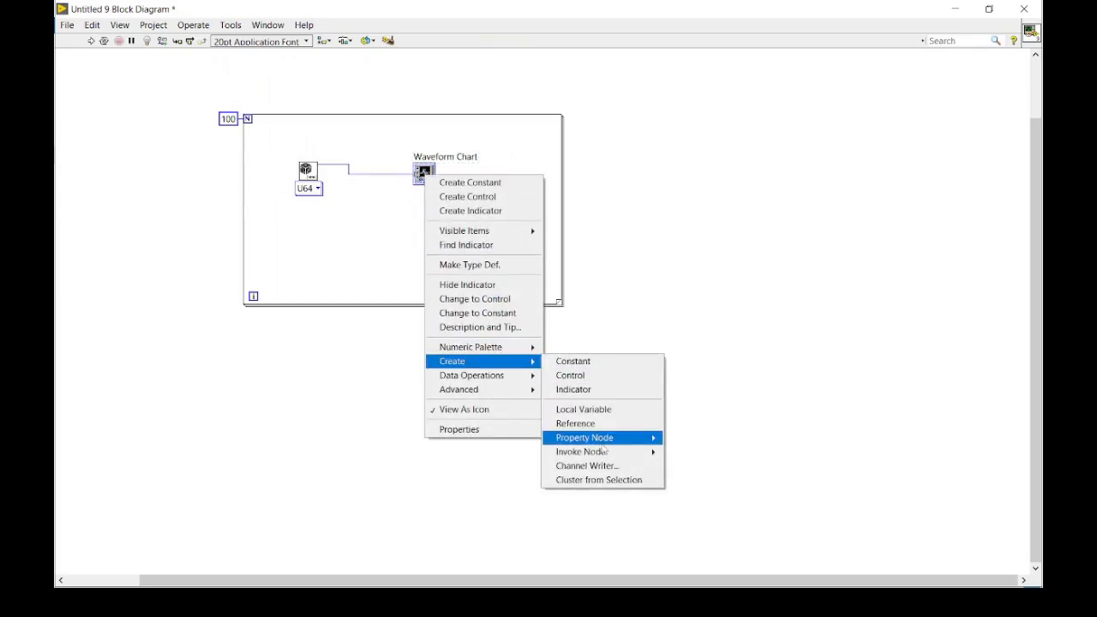
{"action": "mouse_move", "coordinate": [582, 452]}
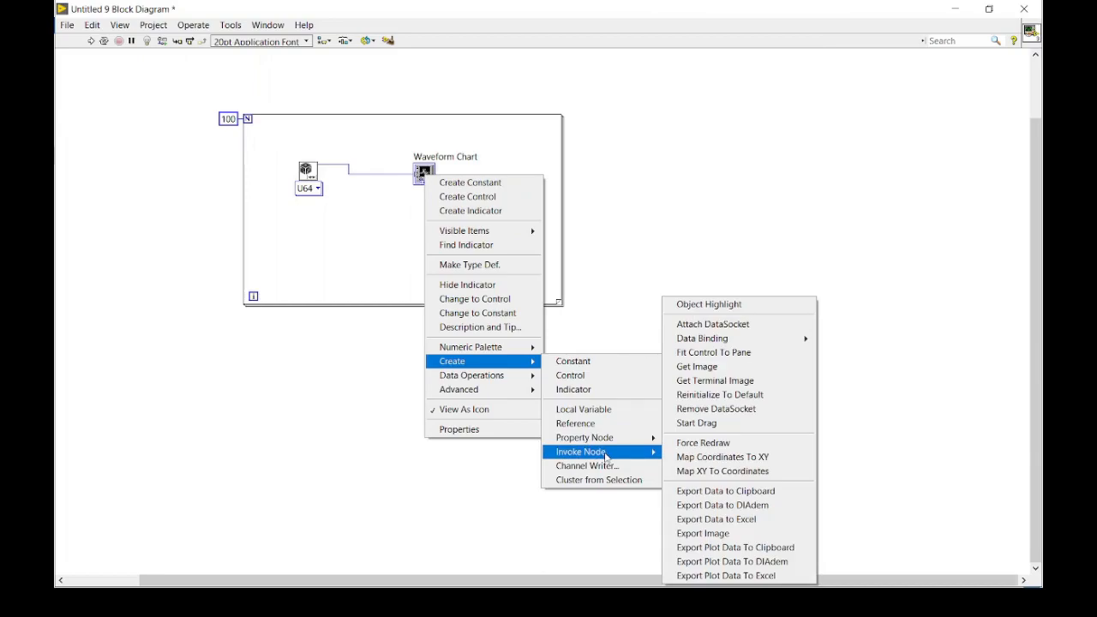
{"action": "mouse_move", "coordinate": [712, 352]}
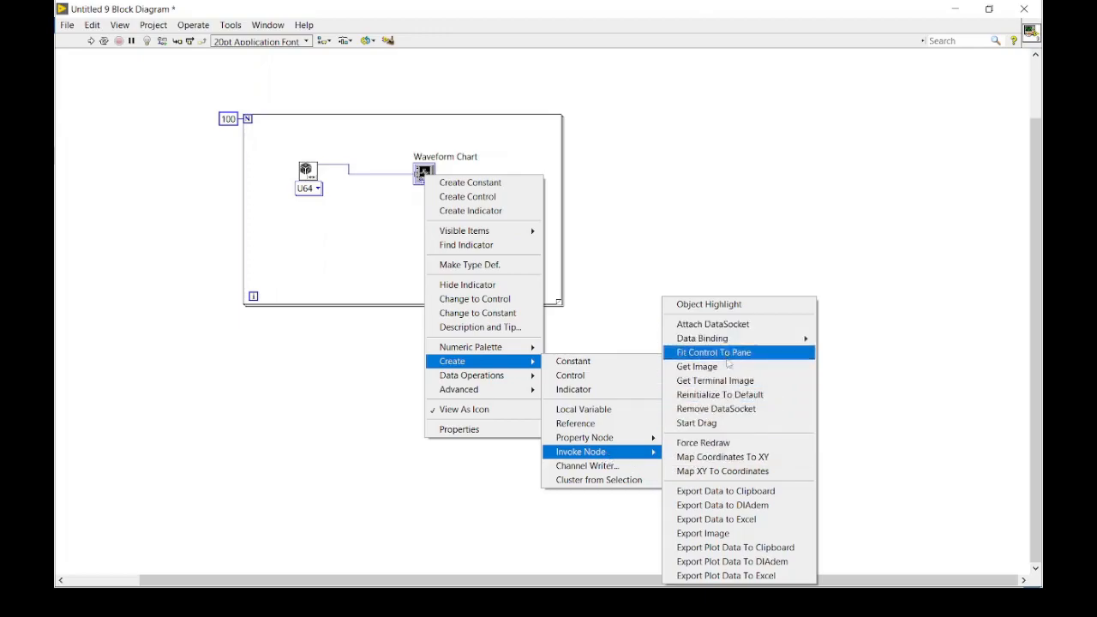
{"action": "mouse_move", "coordinate": [715, 381]}
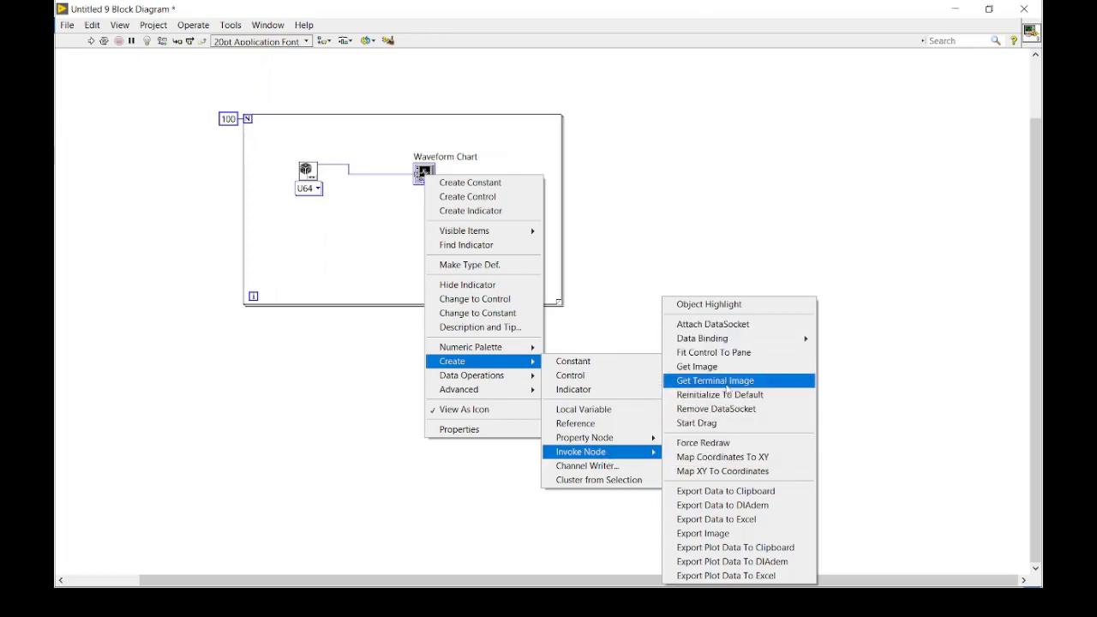
{"action": "left_click", "coordinate": [715, 381]}
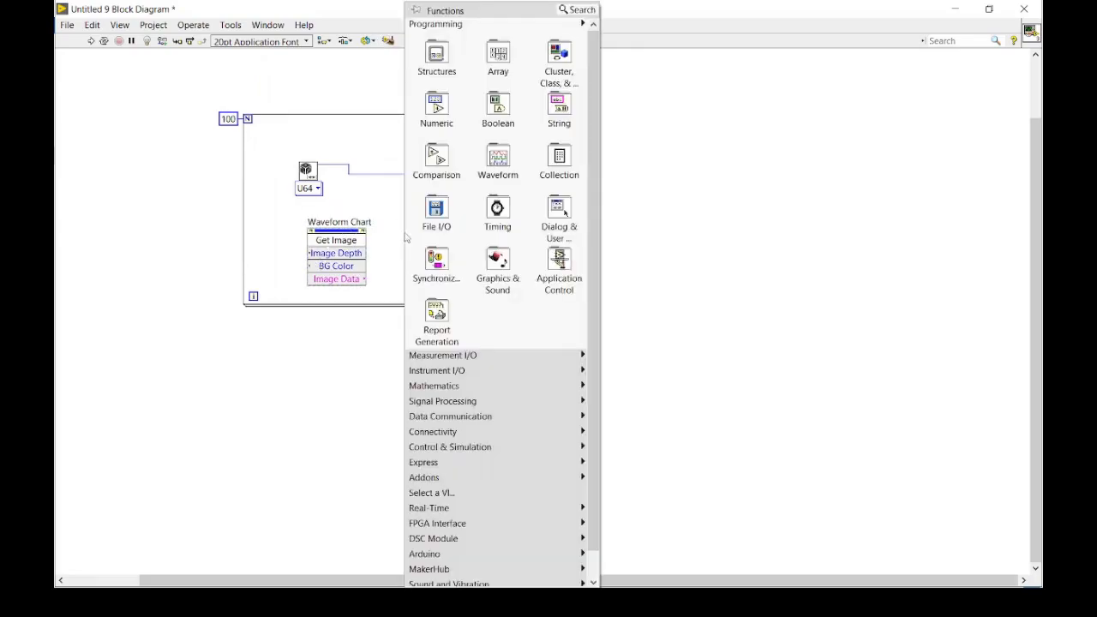
- Place Build Path and Write JPEG File.vi in the loop and create a path constant
{"action": "left_click", "coordinate": [436, 214]}
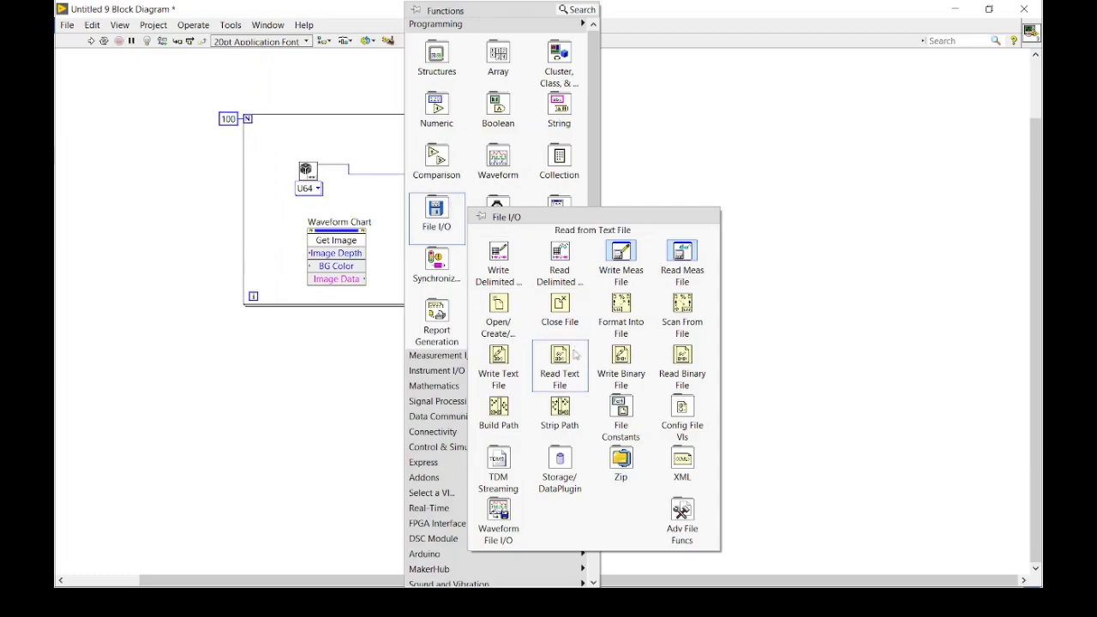
{"action": "mouse_move", "coordinate": [560, 407]}
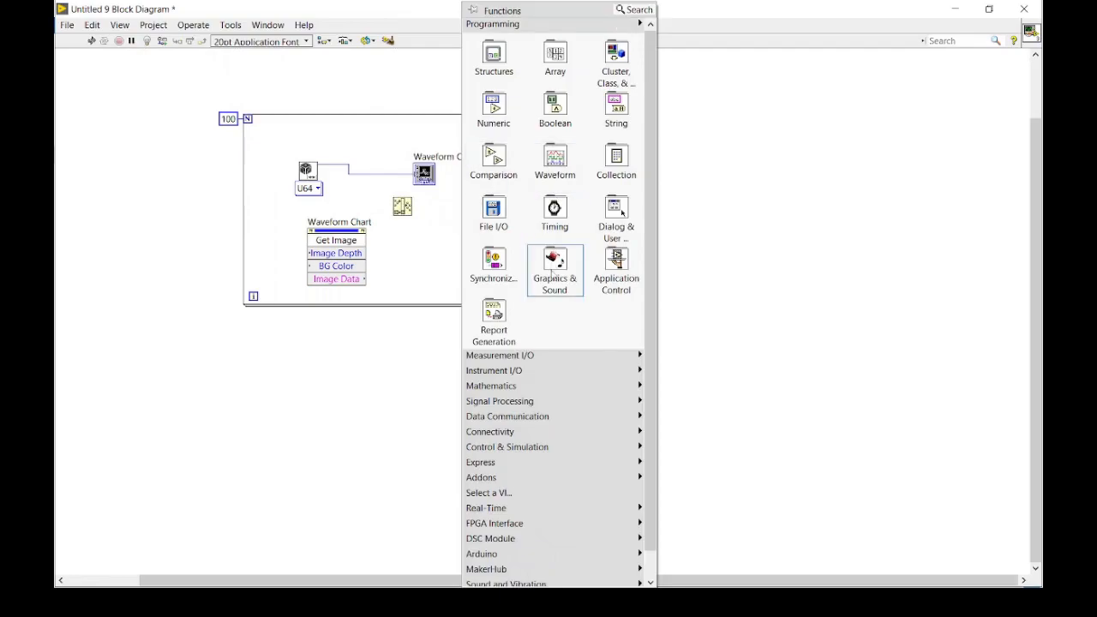
{"action": "left_click", "coordinate": [555, 270]}
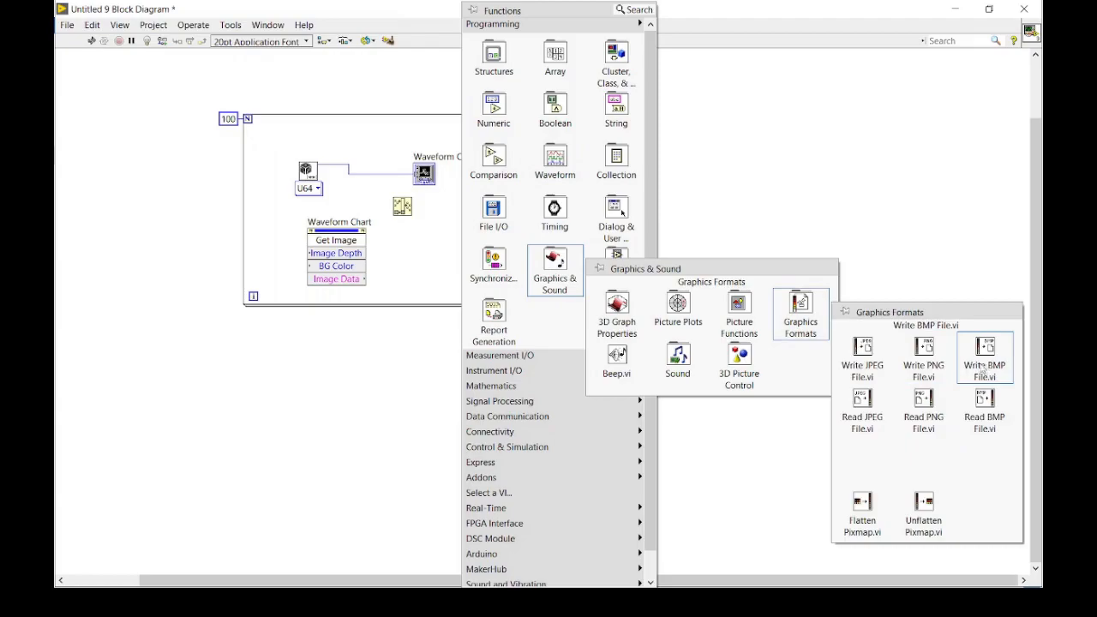
{"action": "mouse_move", "coordinate": [862, 356]}
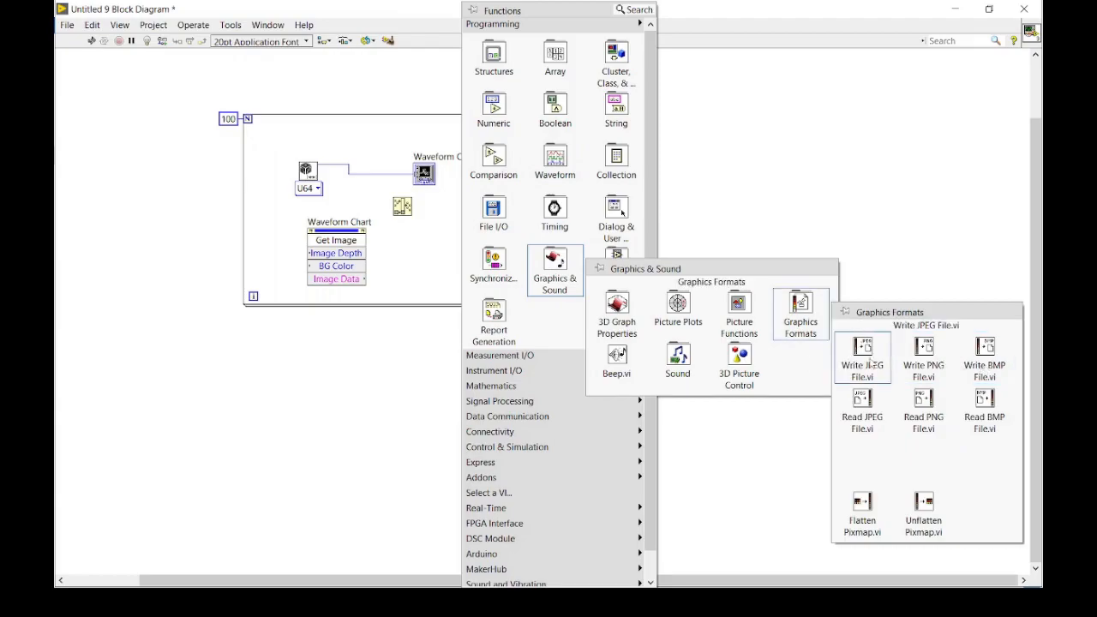
{"action": "left_click", "coordinate": [861, 358]}
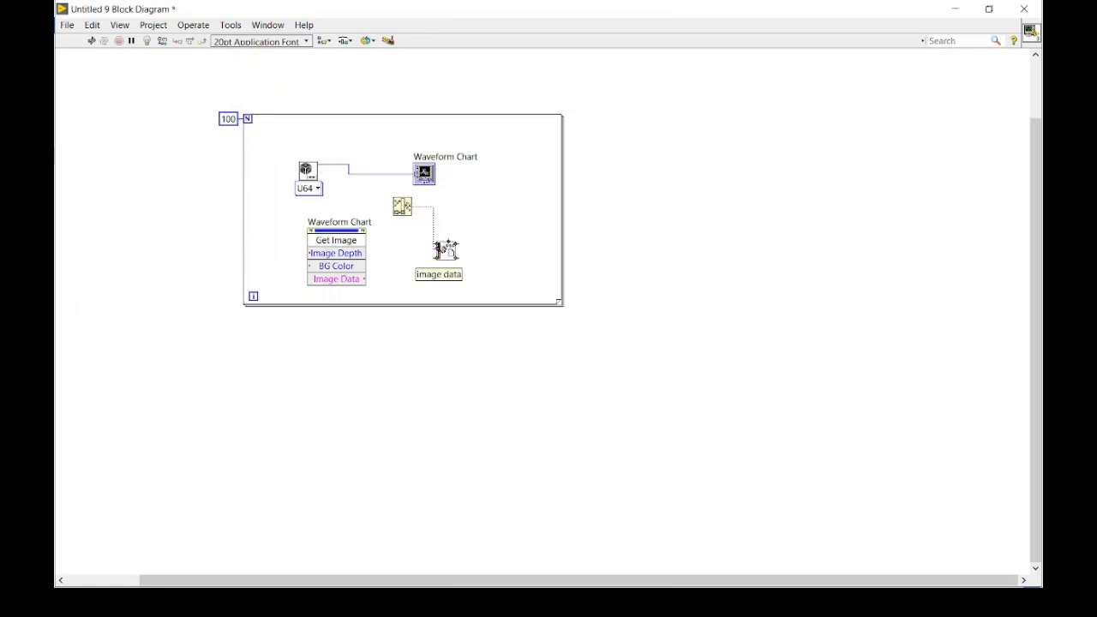
{"action": "right_click", "coordinate": [403, 206]}
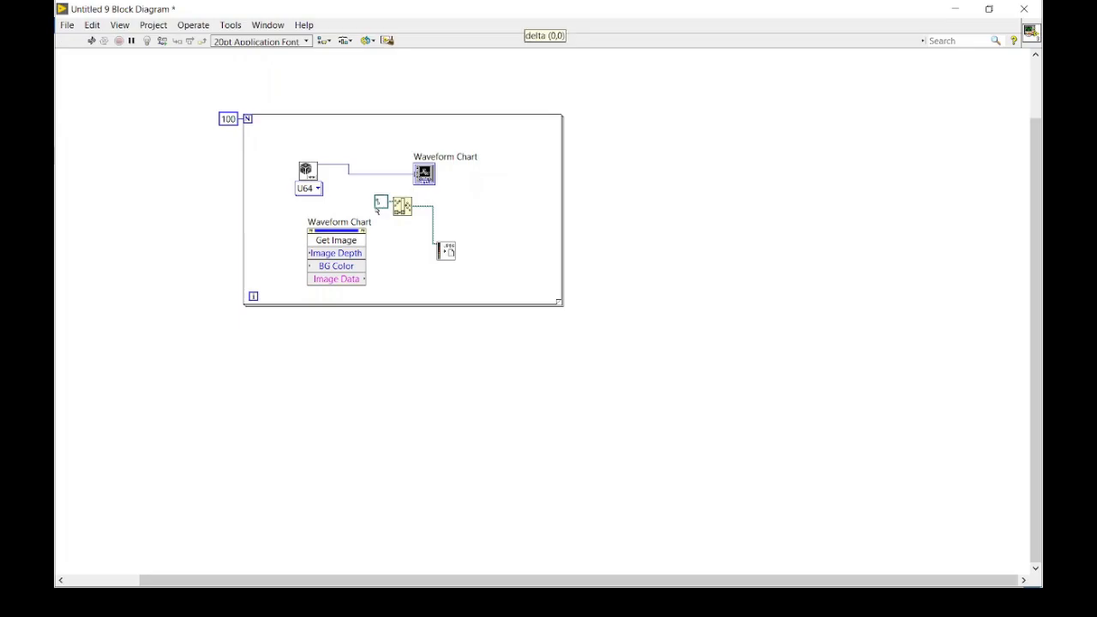
{"action": "left_click_drag", "start_coordinate": [380, 201], "coordinate": [354, 200]}
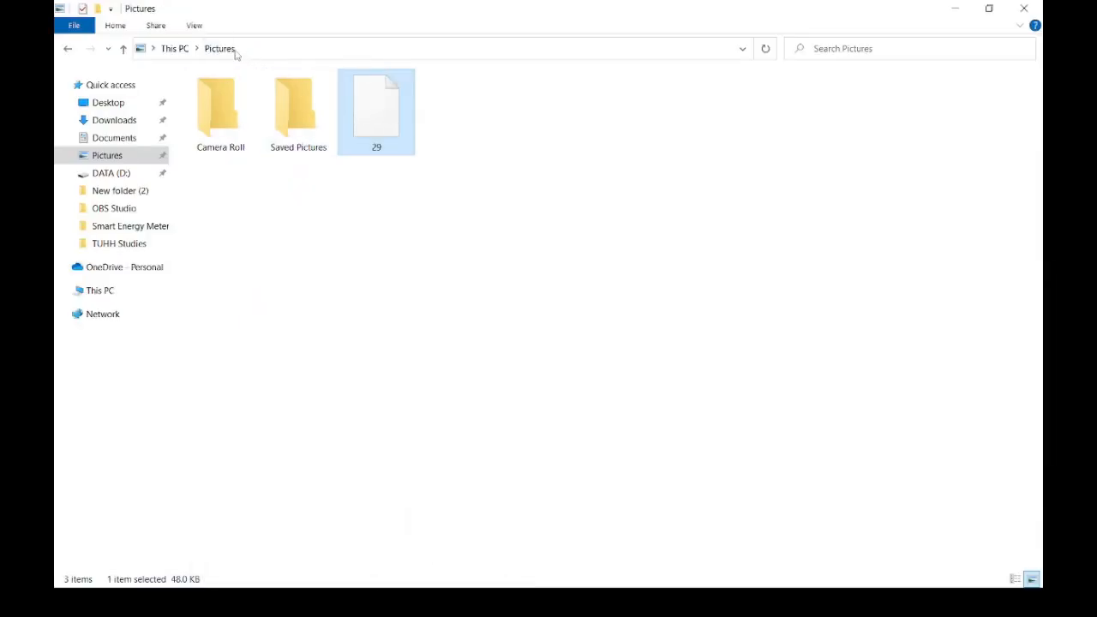
- Copy the Pictures location C:\Users\herox\Pictures and return to the Untitled 9 block diagram
{"action": "left_click", "coordinate": [107, 155]}
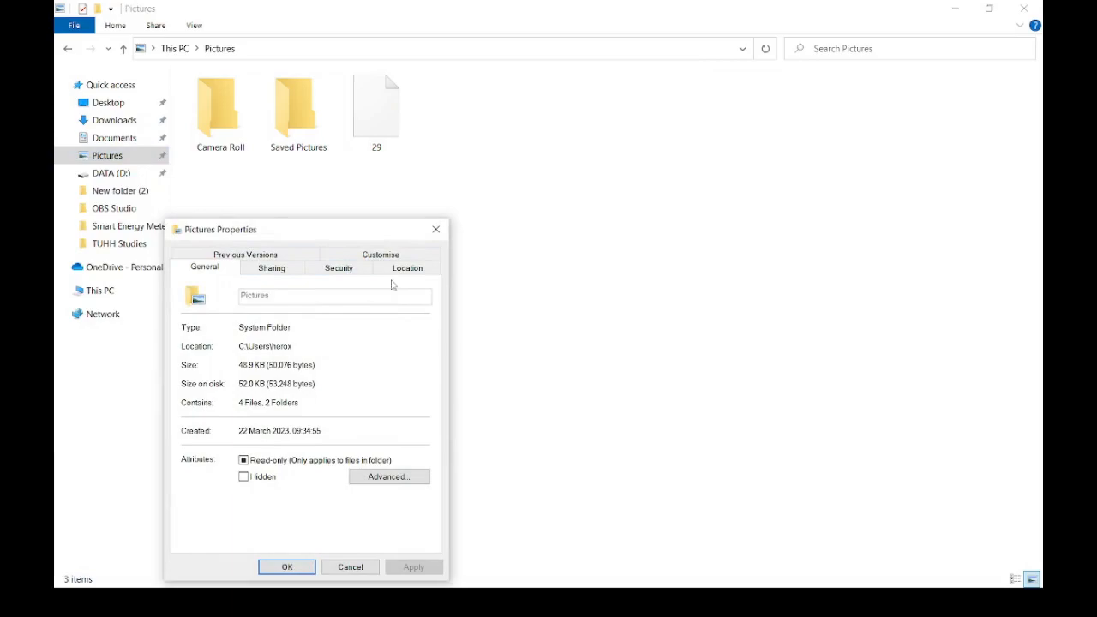
{"action": "left_click", "coordinate": [407, 267]}
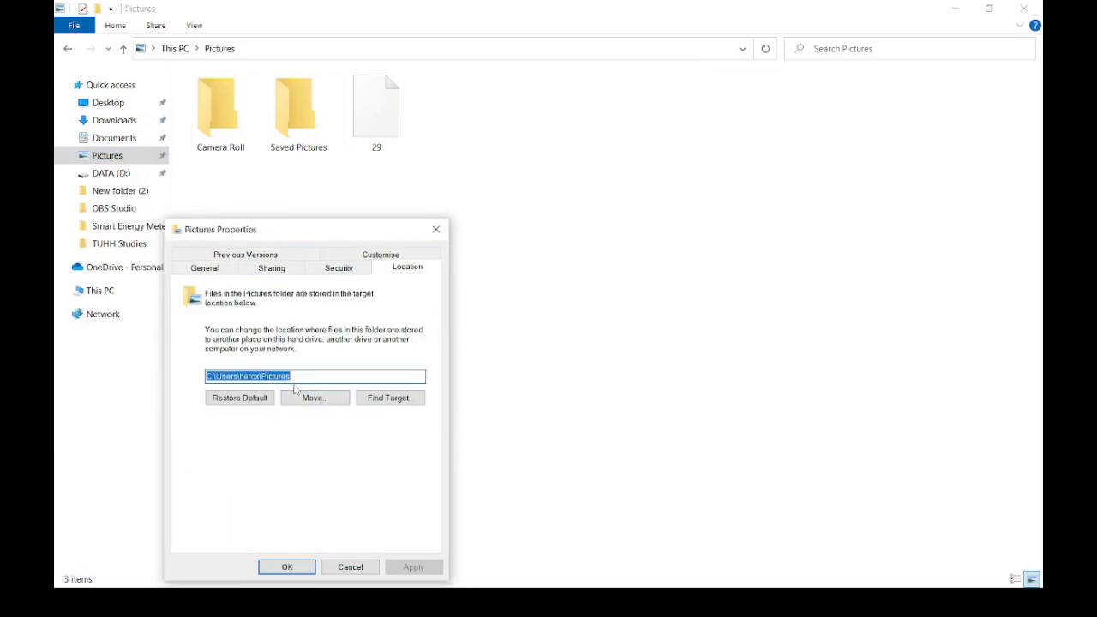
{"action": "mouse_move", "coordinate": [436, 237]}
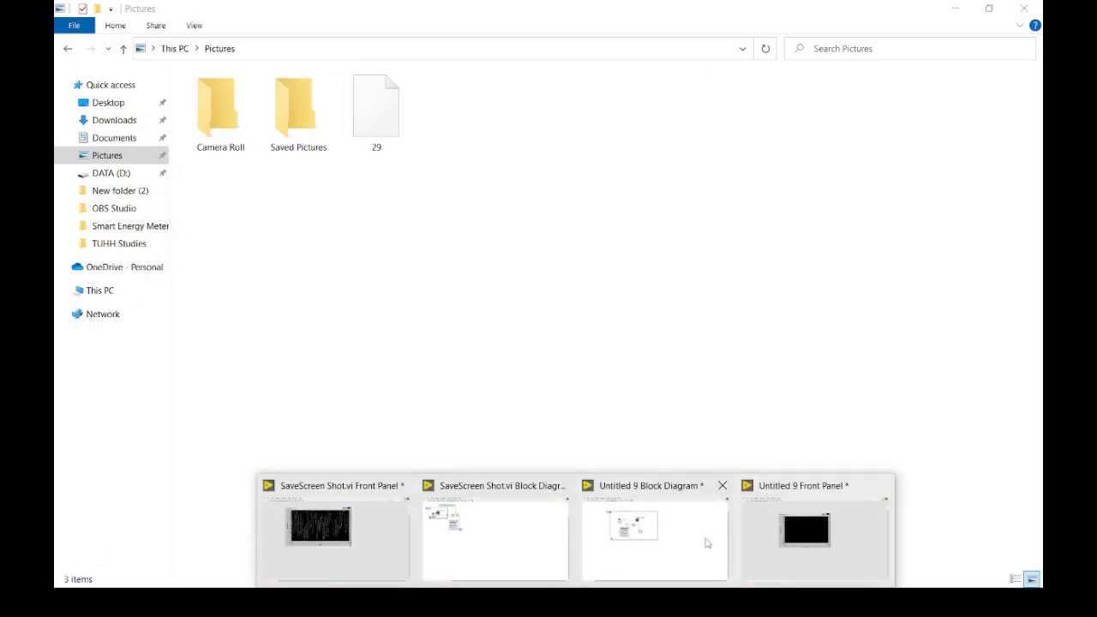
{"action": "left_click", "coordinate": [654, 485]}
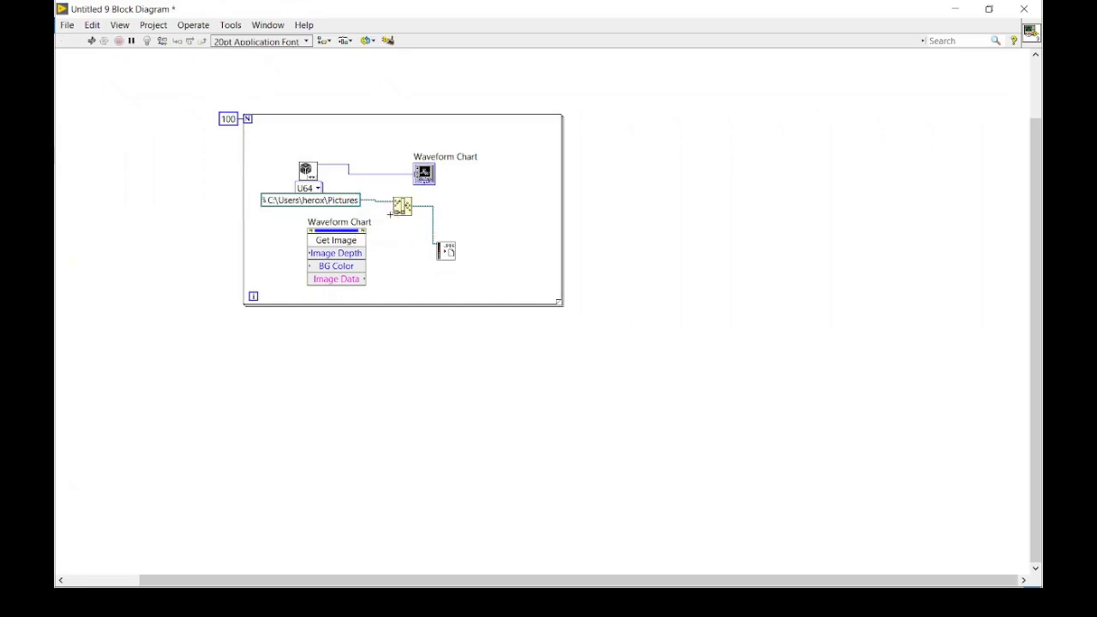
{"action": "mouse_move", "coordinate": [394, 213]}
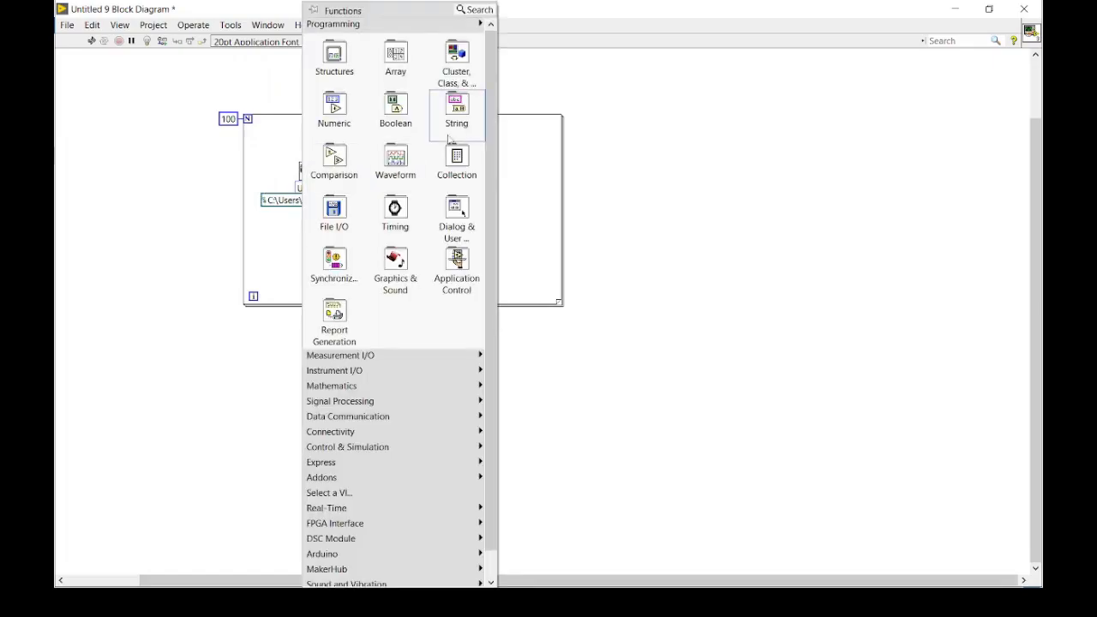
- Add a function, move the image-saving nodes outside the loop, and start wiring data out
{"action": "left_click", "coordinate": [456, 112]}
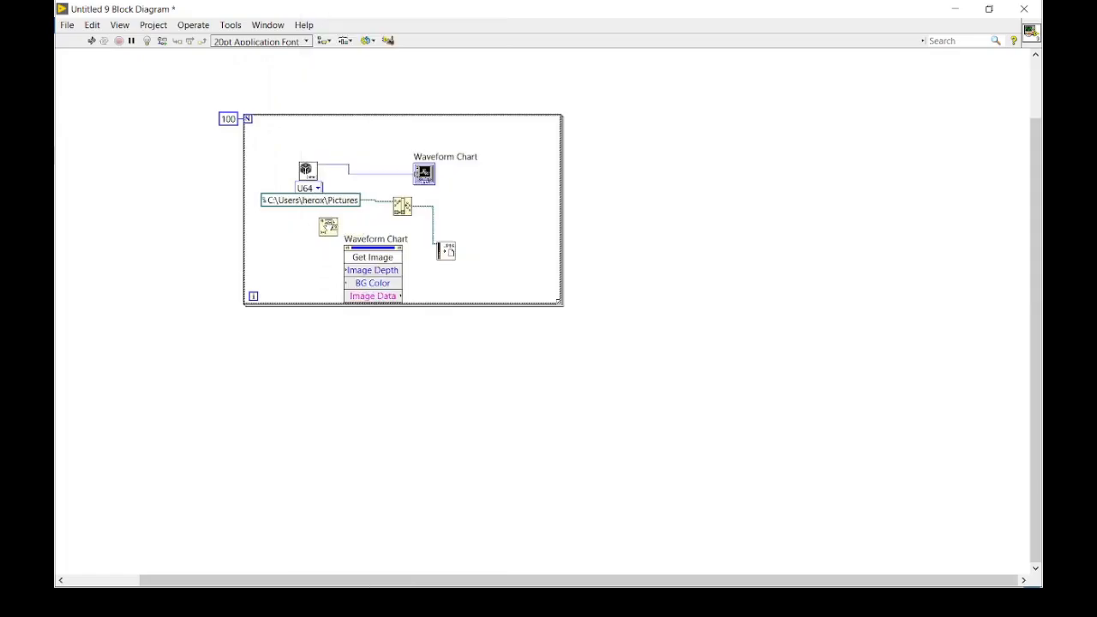
{"action": "left_click_drag", "start_coordinate": [328, 227], "coordinate": [603, 237]}
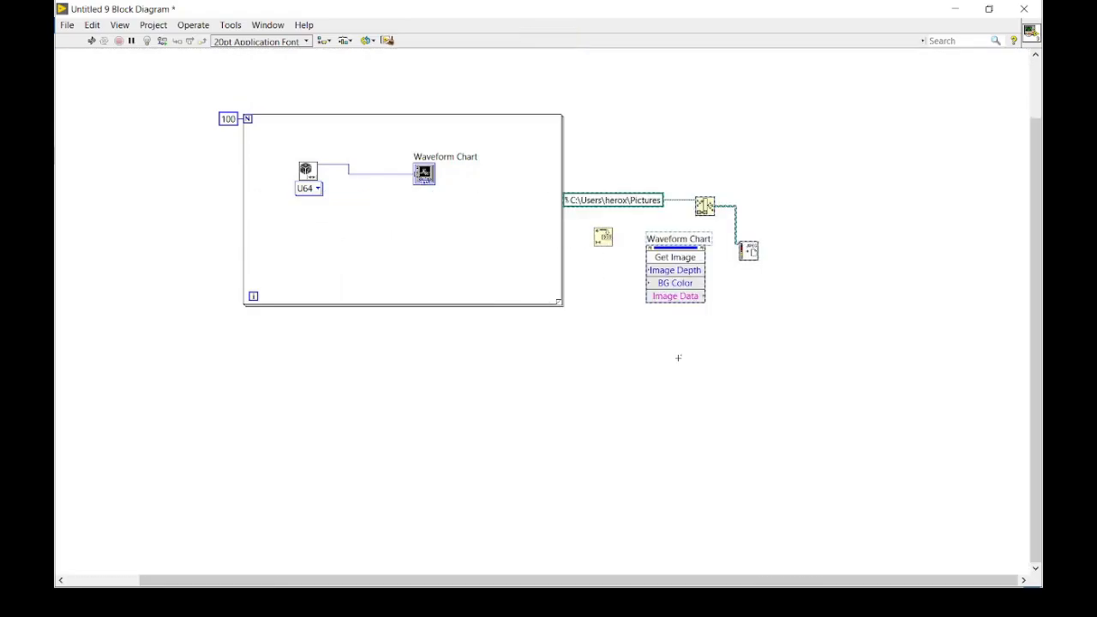
{"action": "left_click", "coordinate": [403, 119]}
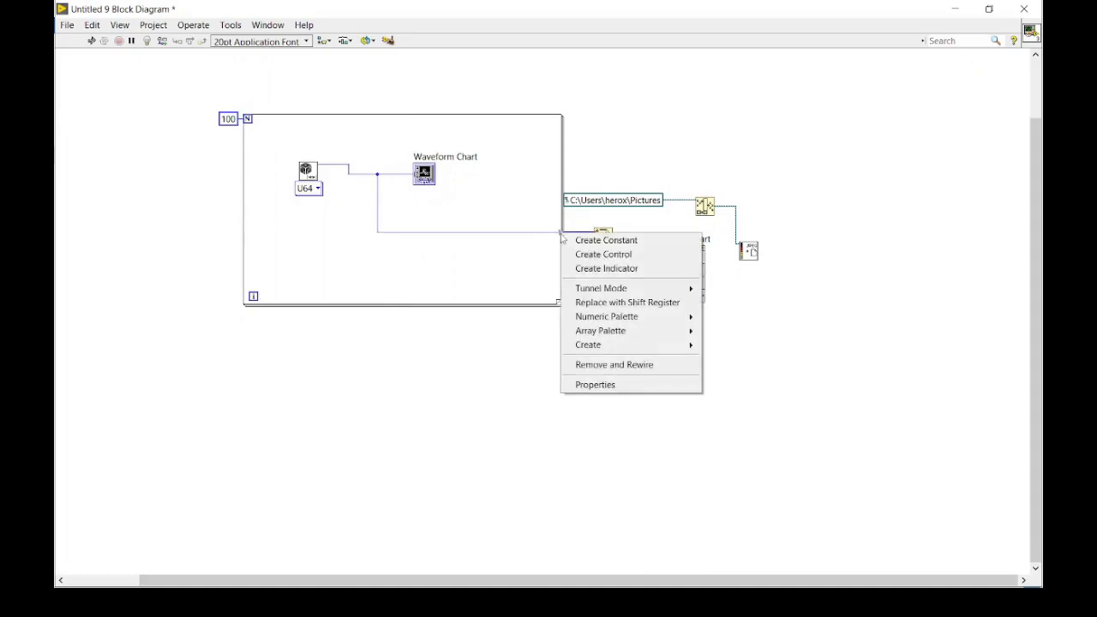
{"action": "mouse_move", "coordinate": [601, 287]}
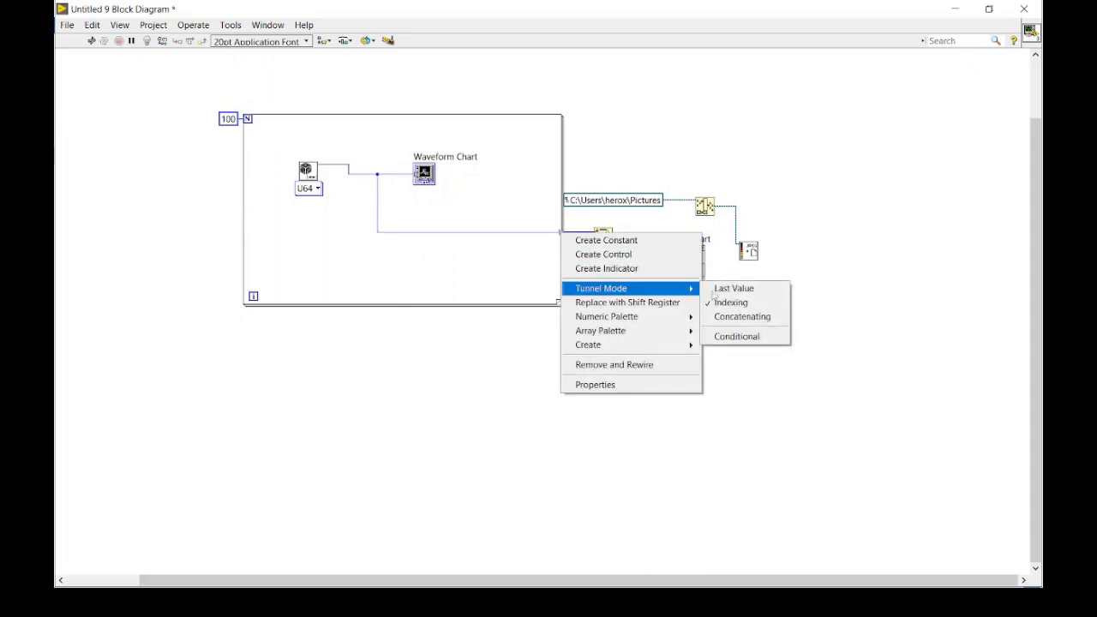
- Set the output tunnel to Last Value and run the VI
{"action": "left_click", "coordinate": [730, 301]}
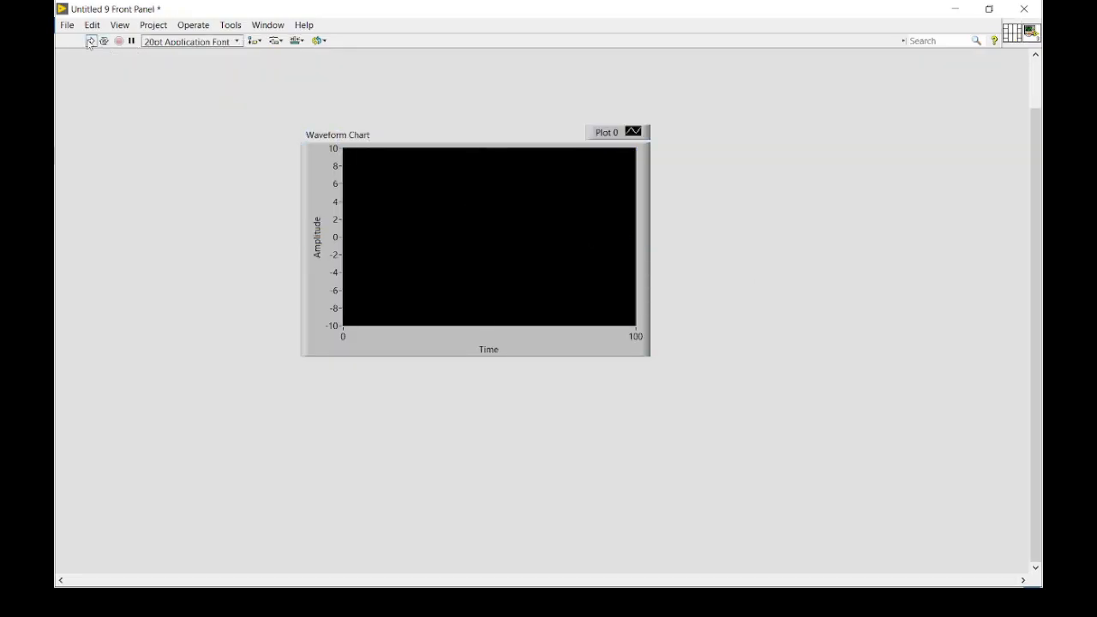
{"action": "left_click", "coordinate": [89, 40]}
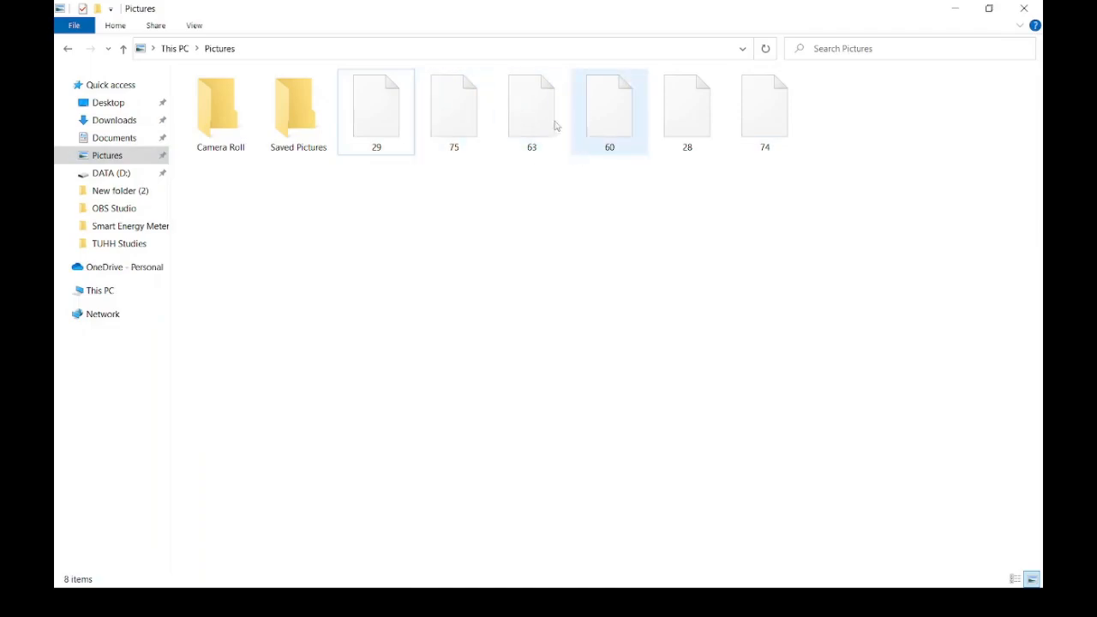
{"action": "mouse_move", "coordinate": [532, 108]}
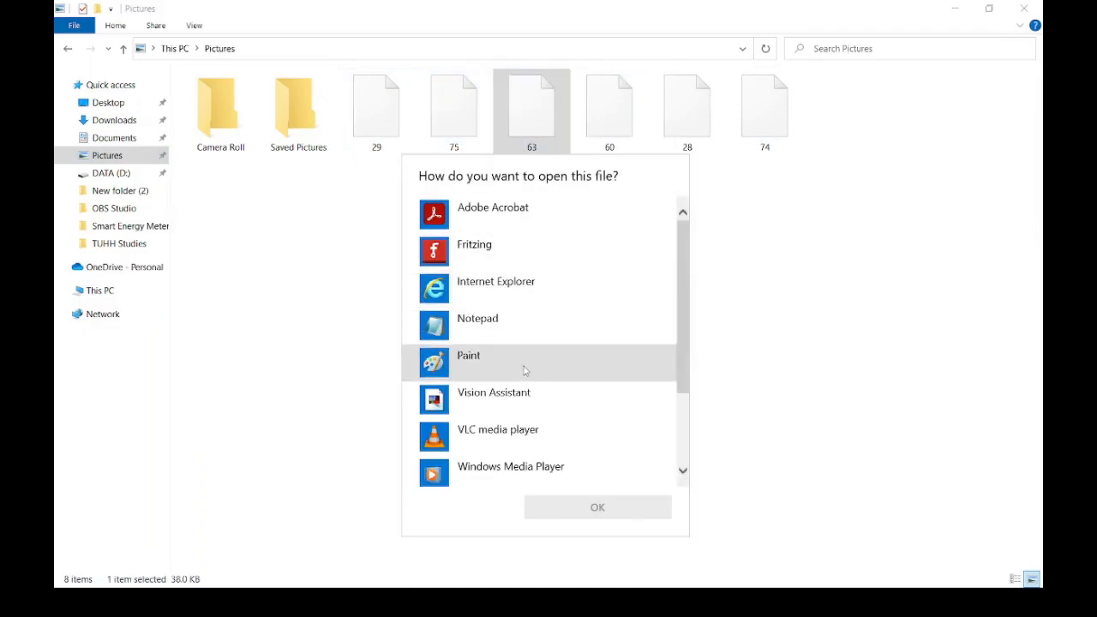
- Open saved image 63 in Paint, confirm the waveform chart, and close it
{"action": "left_click", "coordinate": [597, 507]}
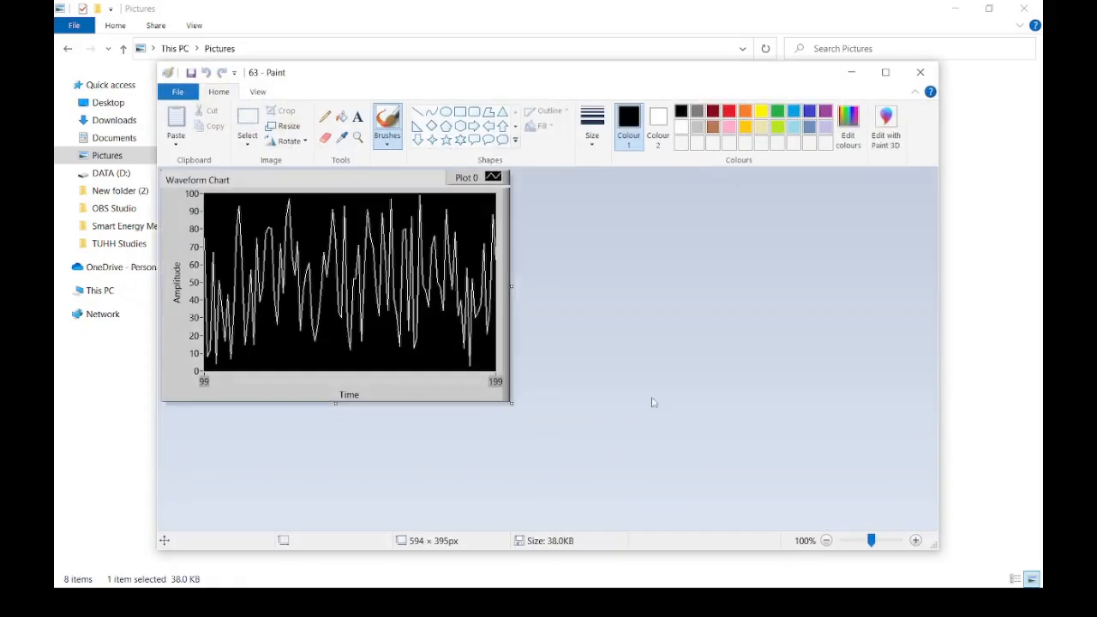
{"action": "mouse_move", "coordinate": [493, 301]}
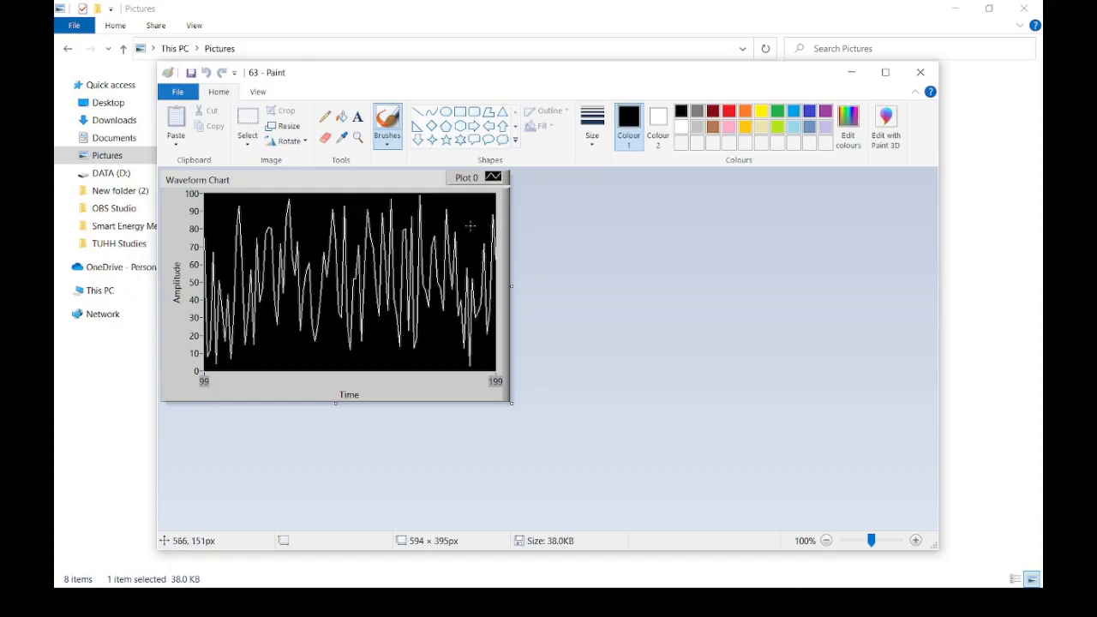
{"action": "left_click", "coordinate": [920, 72]}
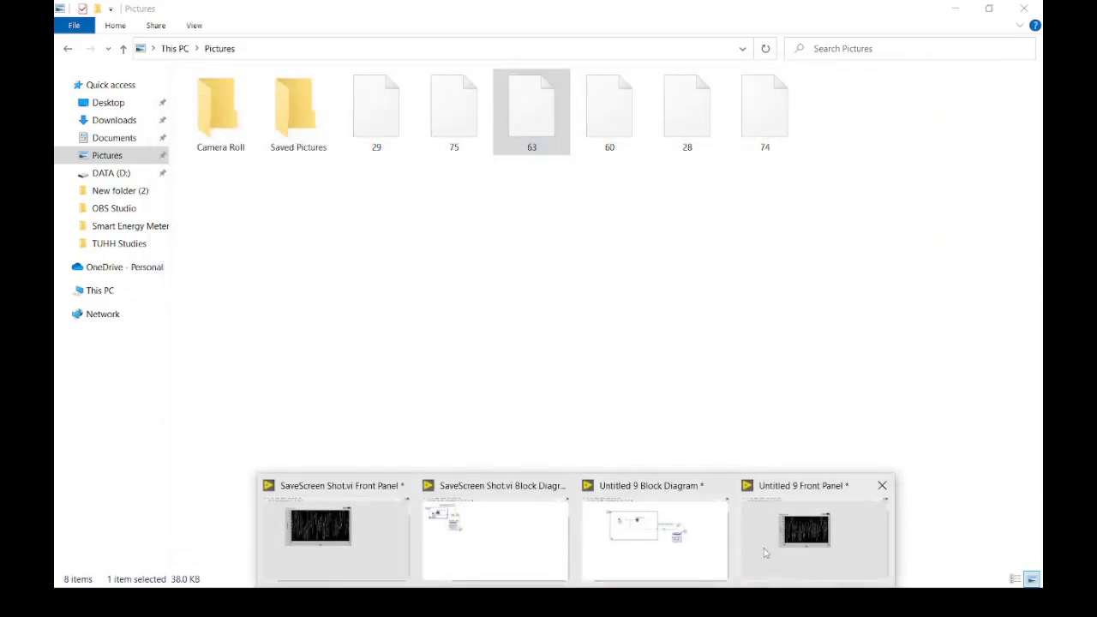
- On the Untitled 9 block diagram, add an Invoke Node with a This VI reference wired in
{"action": "left_click", "coordinate": [804, 527]}
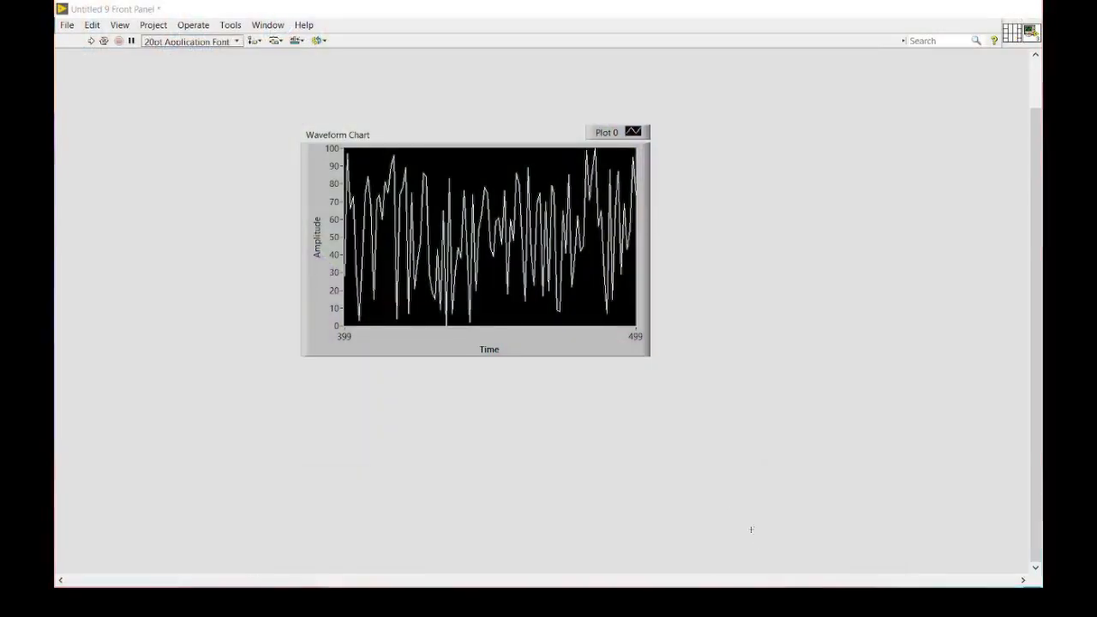
{"action": "key", "text": "ctrl+e"}
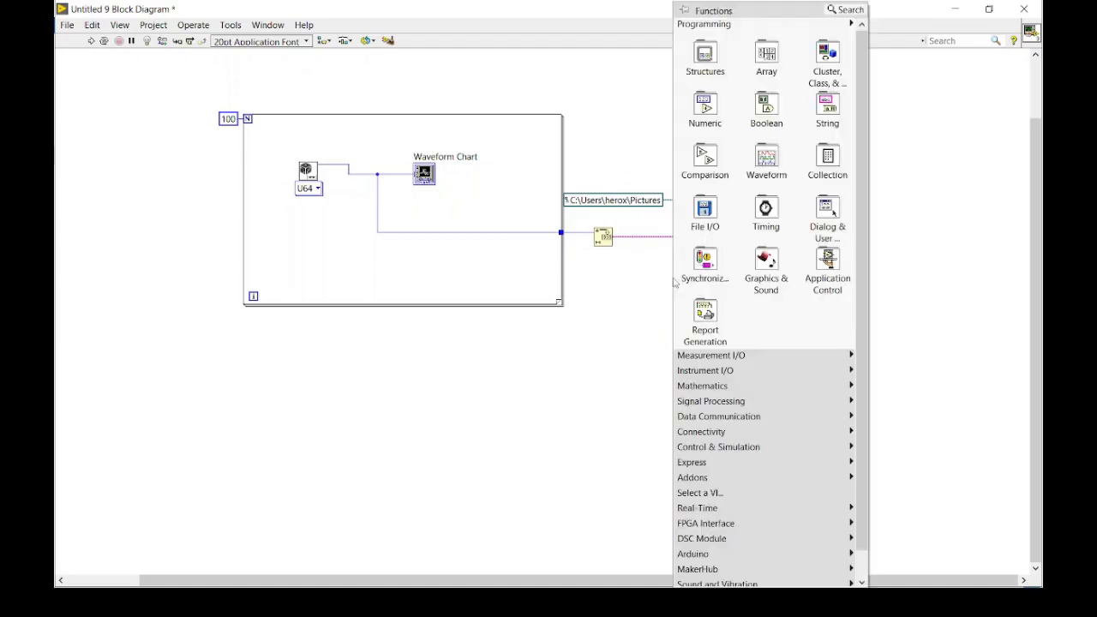
{"action": "mouse_move", "coordinate": [766, 266]}
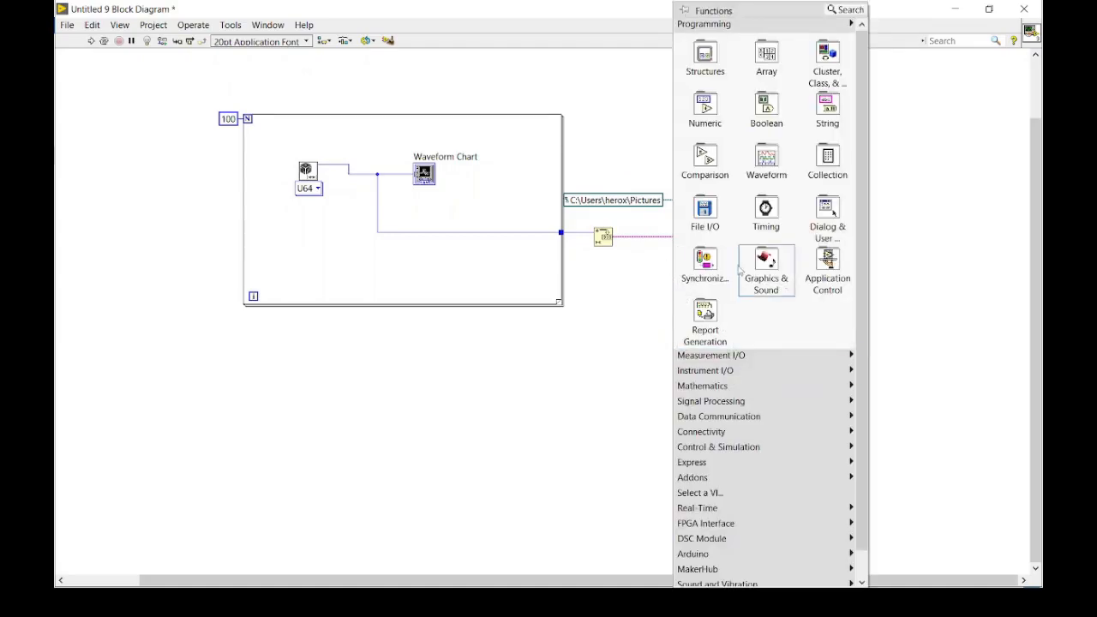
{"action": "left_click", "coordinate": [827, 266]}
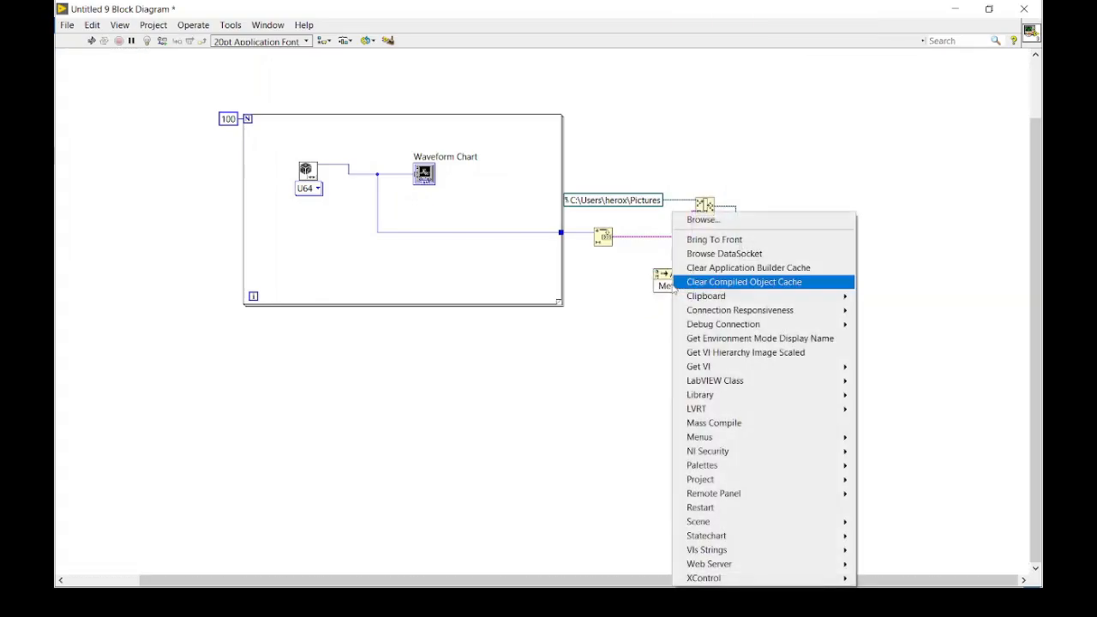
{"action": "mouse_move", "coordinate": [714, 422]}
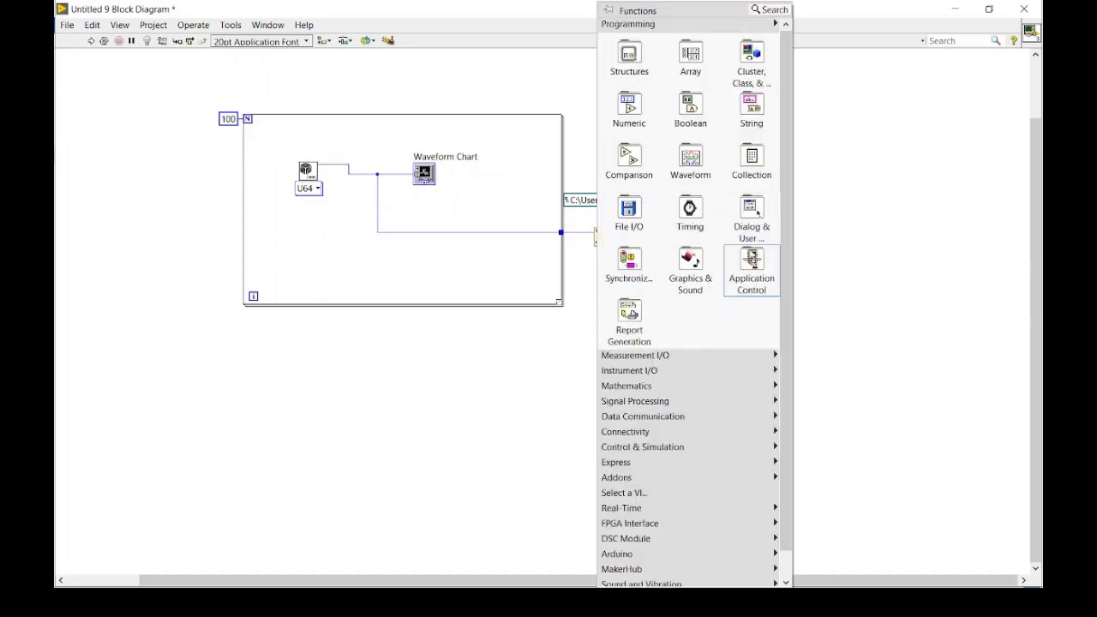
{"action": "left_click", "coordinate": [751, 270]}
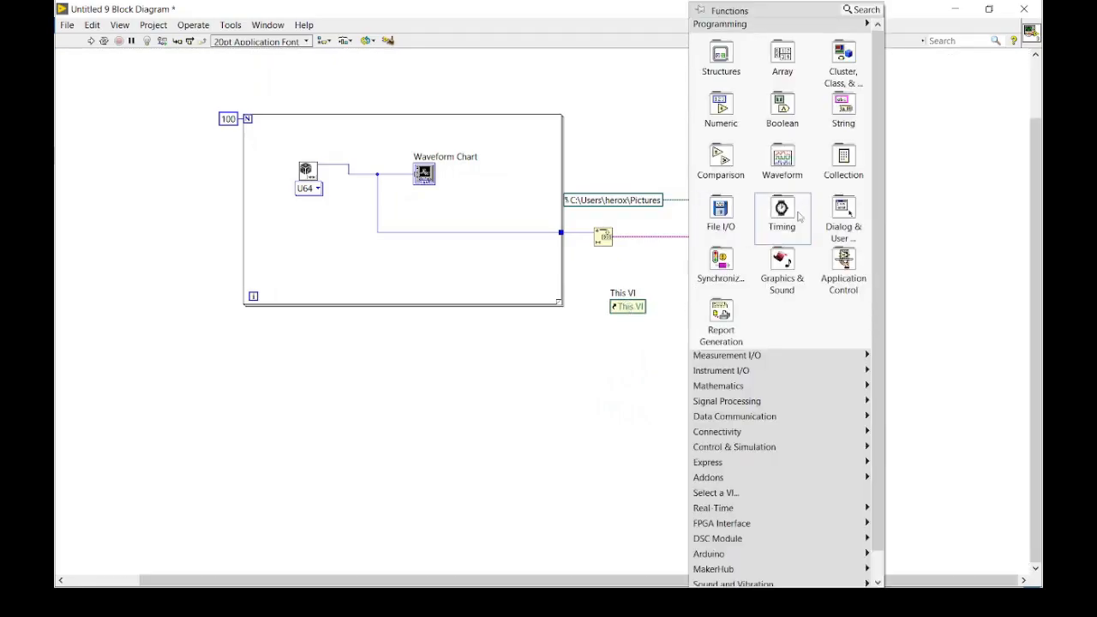
{"action": "left_click", "coordinate": [720, 214]}
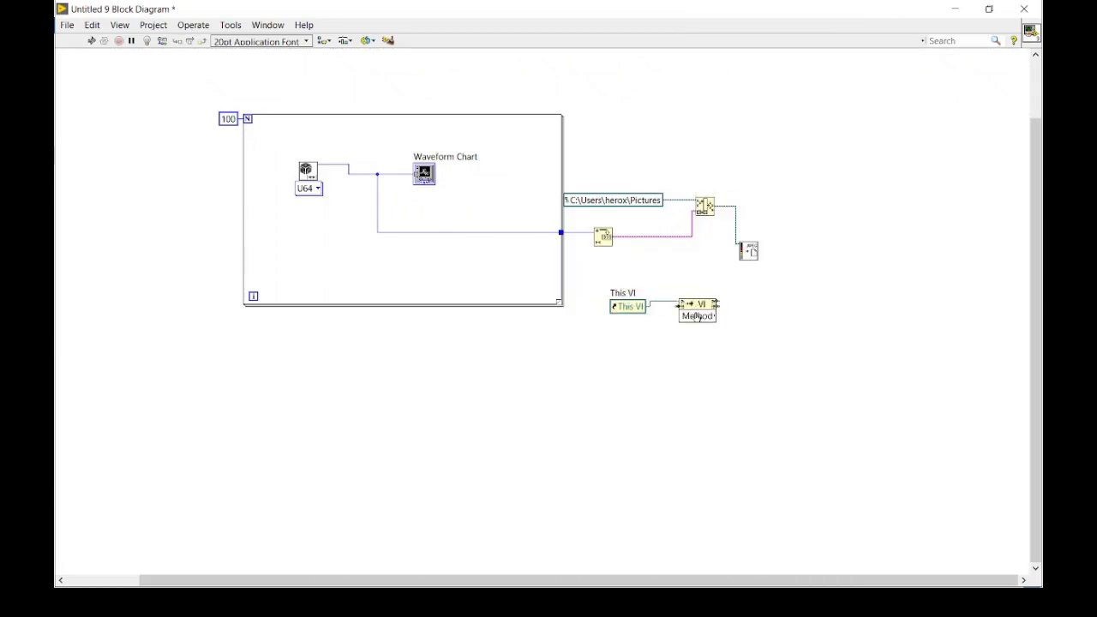
- Set the invoke node to the Front Panel Get Image method
{"action": "right_click", "coordinate": [697, 305]}
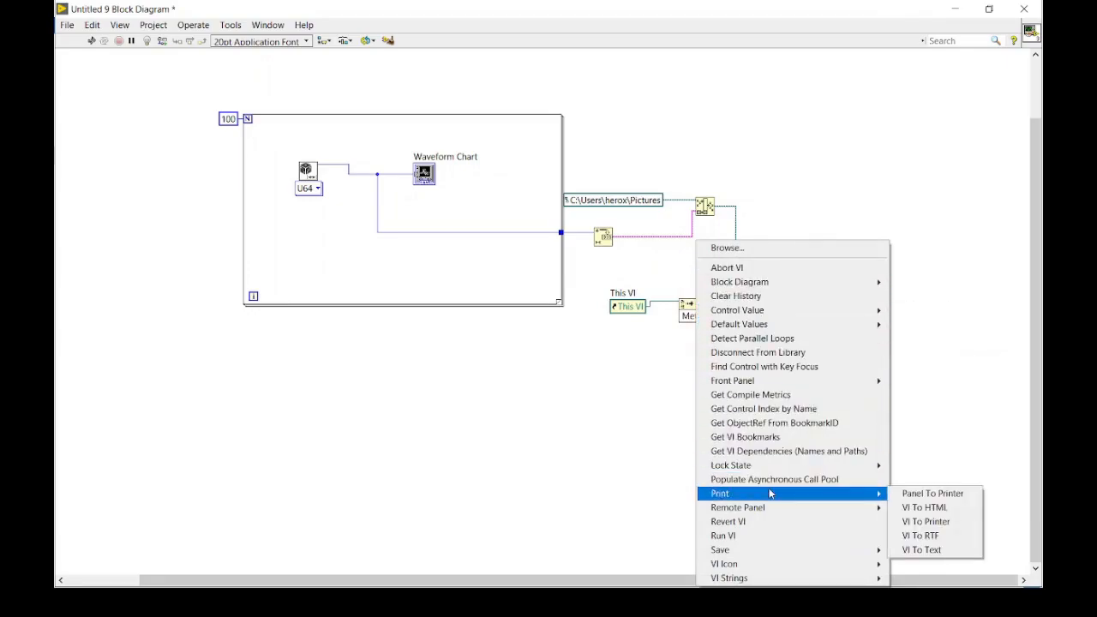
{"action": "mouse_move", "coordinate": [769, 536]}
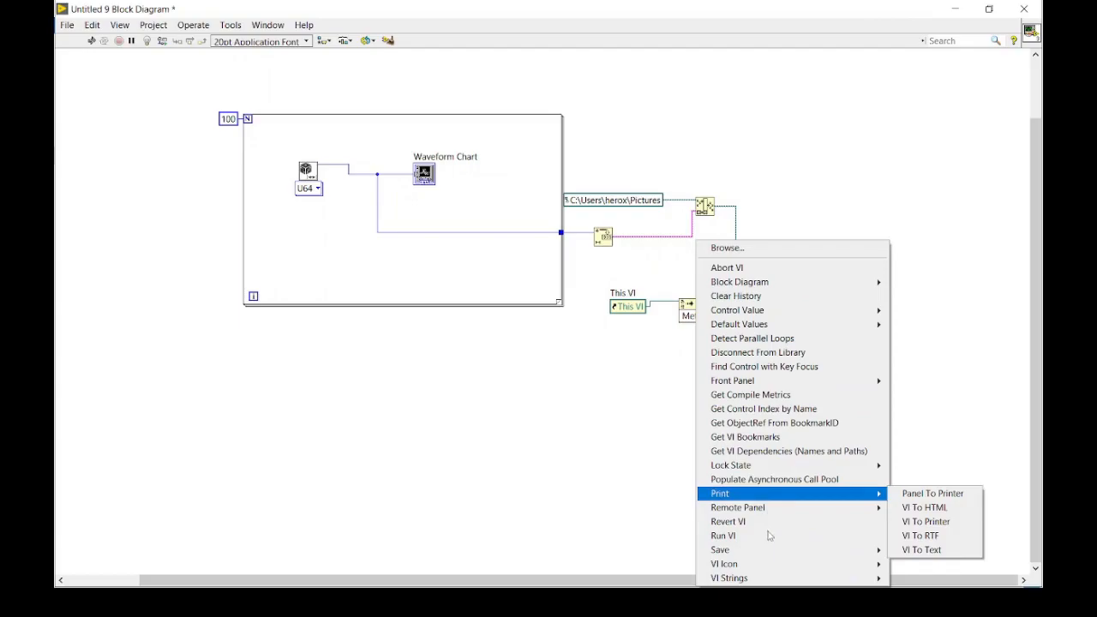
{"action": "mouse_move", "coordinate": [755, 381]}
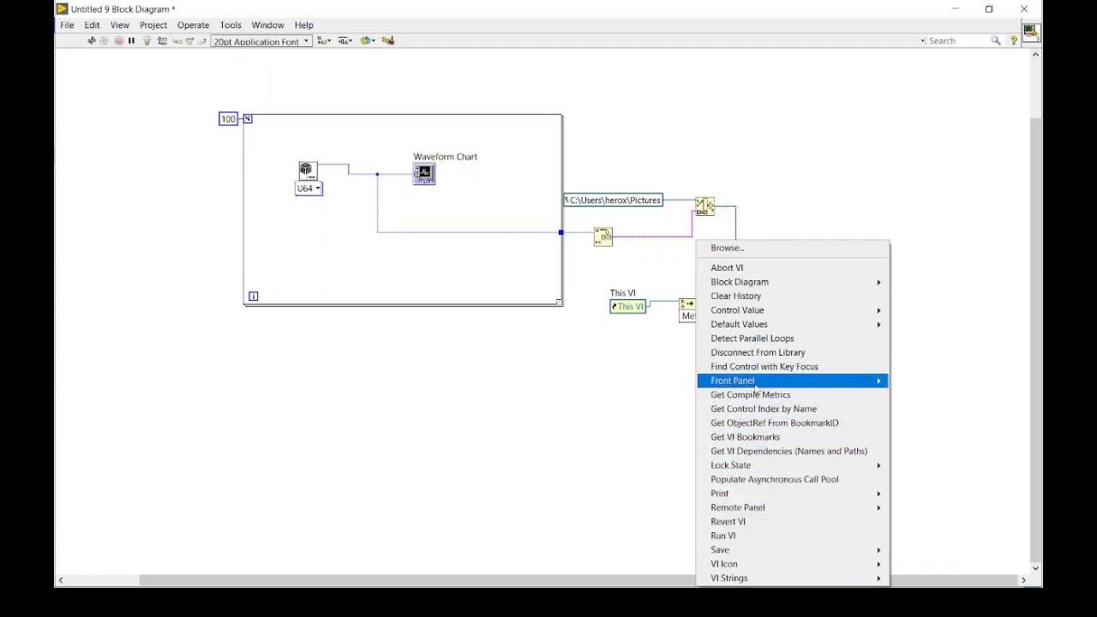
{"action": "mouse_move", "coordinate": [732, 381]}
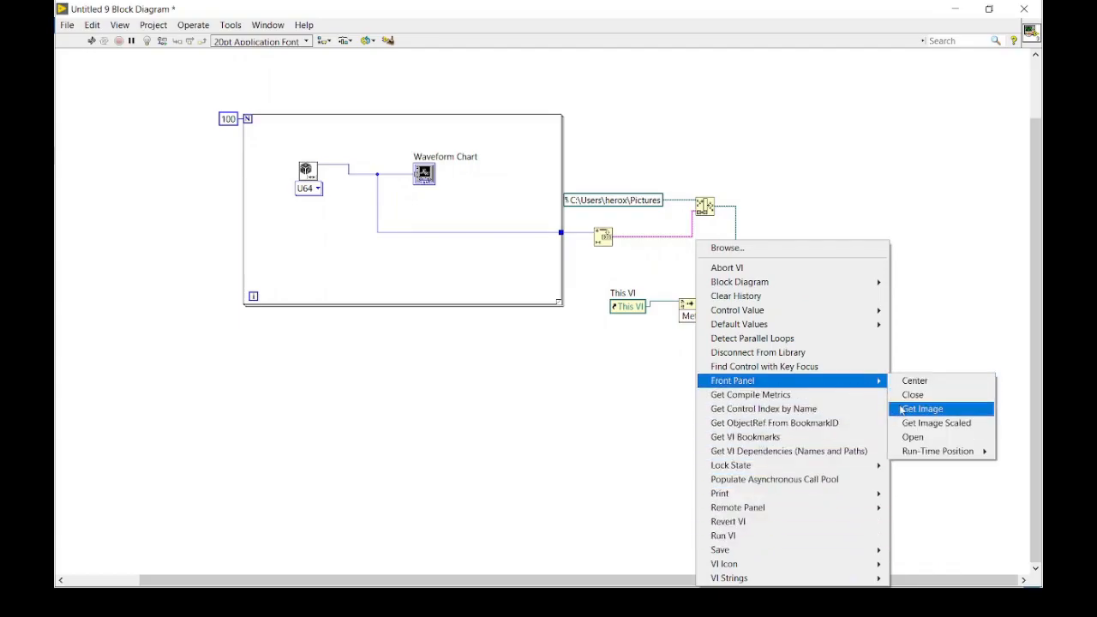
{"action": "left_click", "coordinate": [922, 408]}
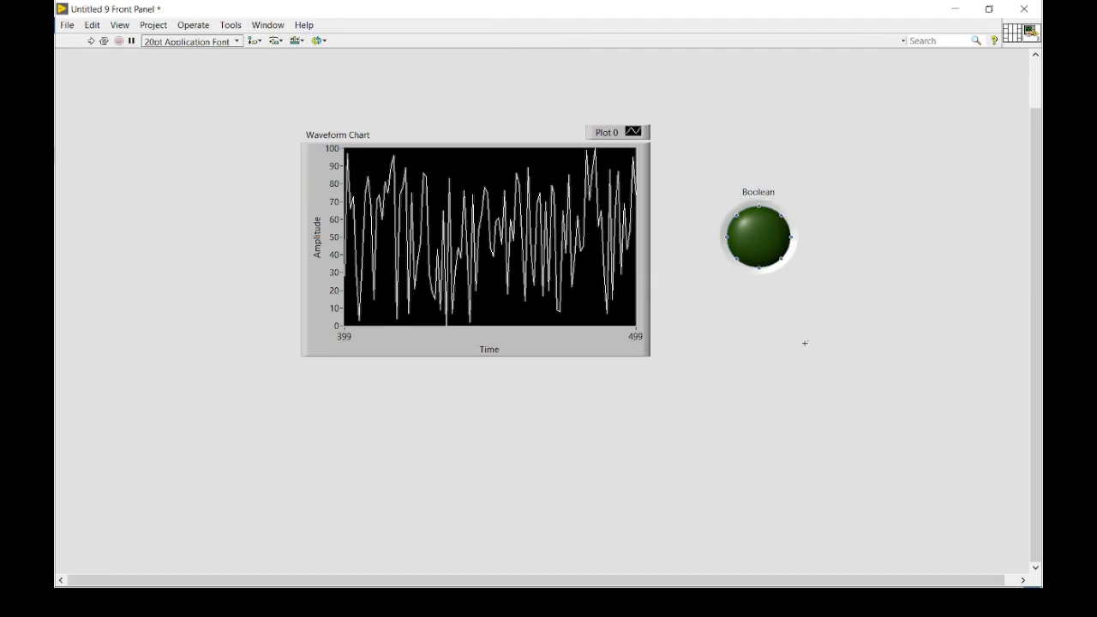
- Run the VI again, saving images 55 and 92, and check the Pictures folder
{"action": "left_click", "coordinate": [489, 240]}
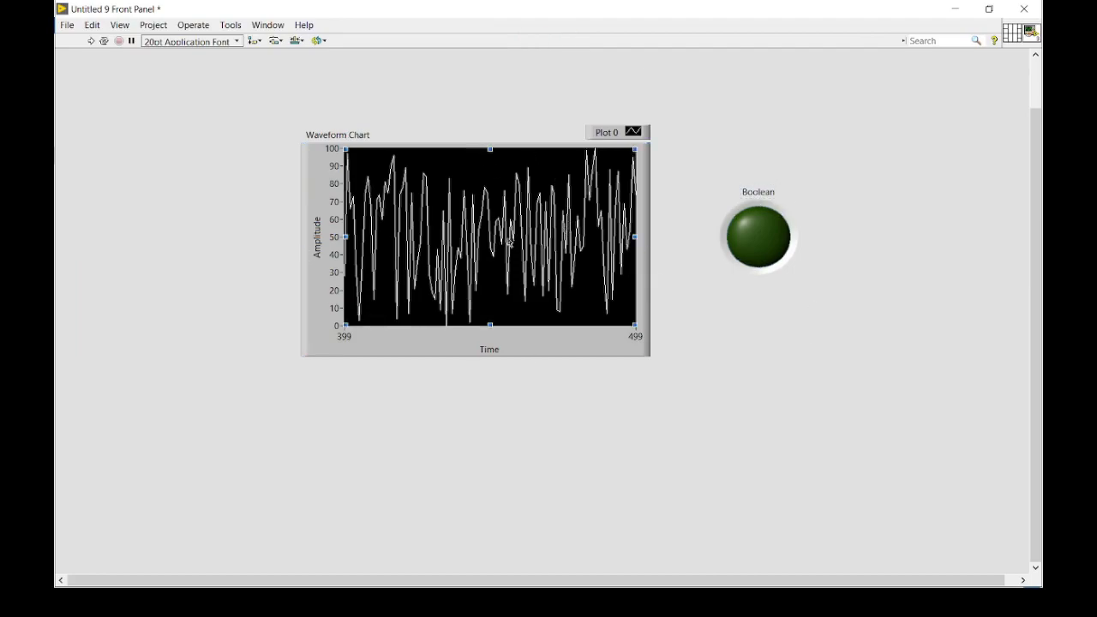
{"action": "left_click", "coordinate": [103, 41]}
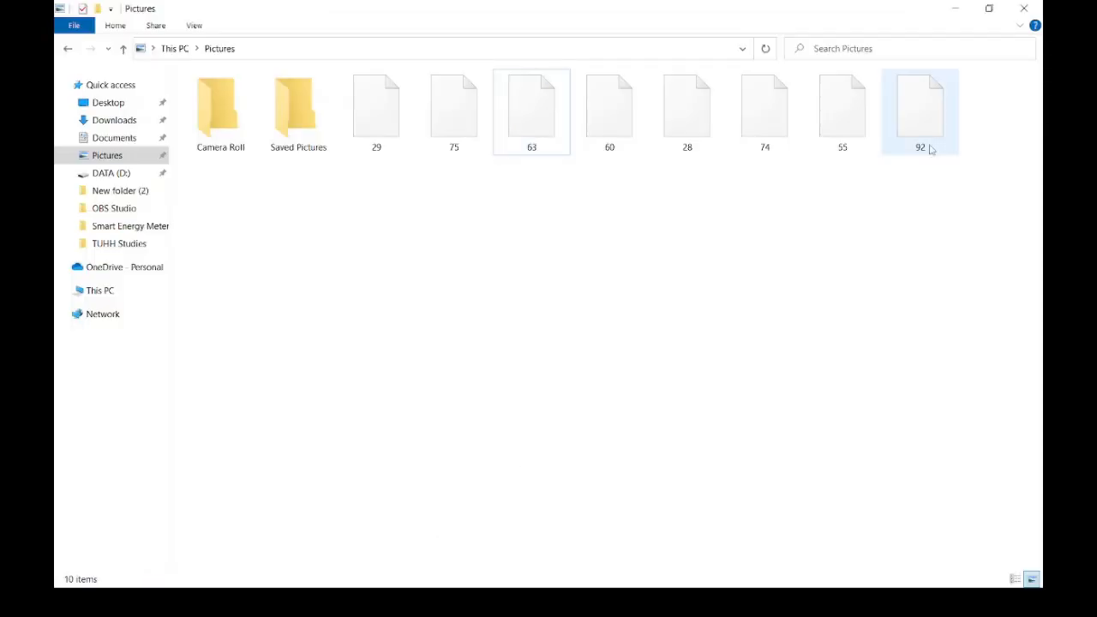
- Open image file 92 in Paint to view the whole front panel
{"action": "double_click", "coordinate": [920, 107]}
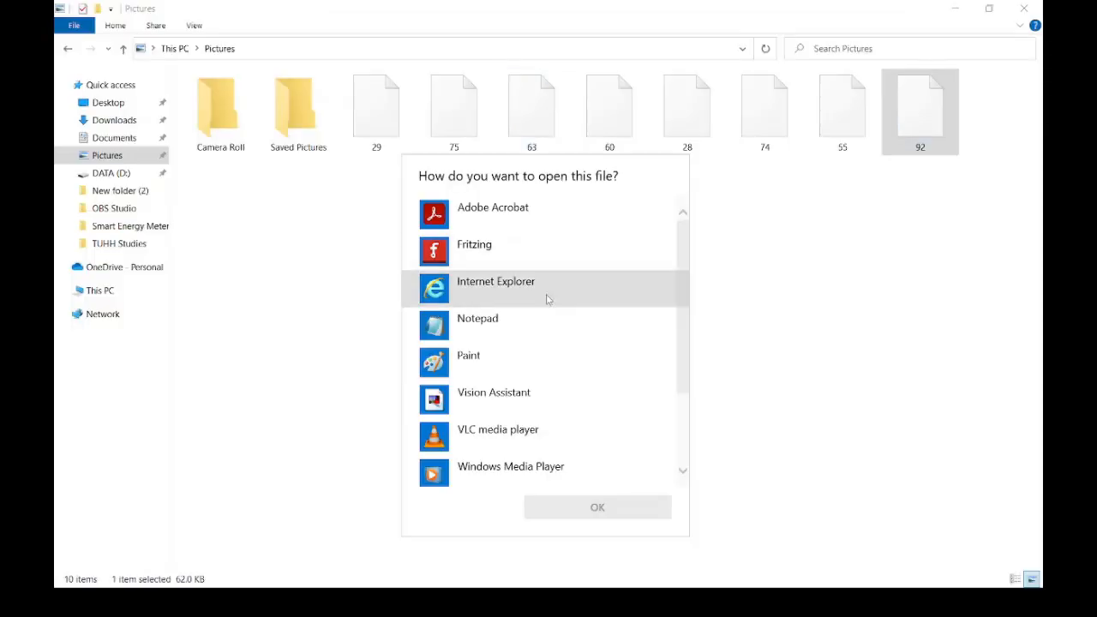
{"action": "left_click", "coordinate": [469, 355]}
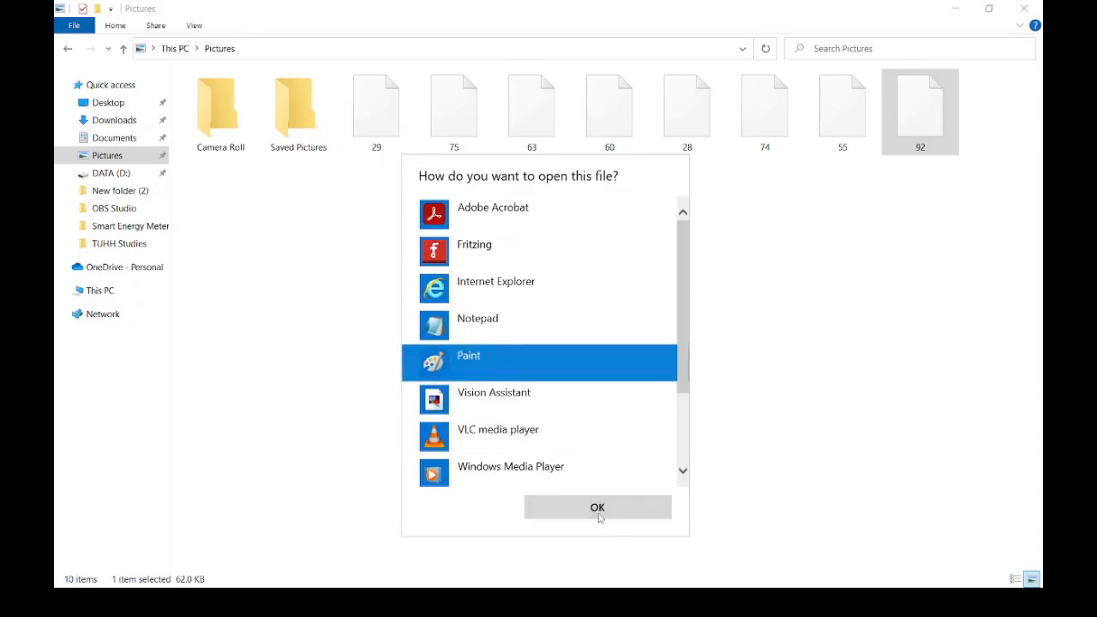
{"action": "left_click", "coordinate": [598, 506]}
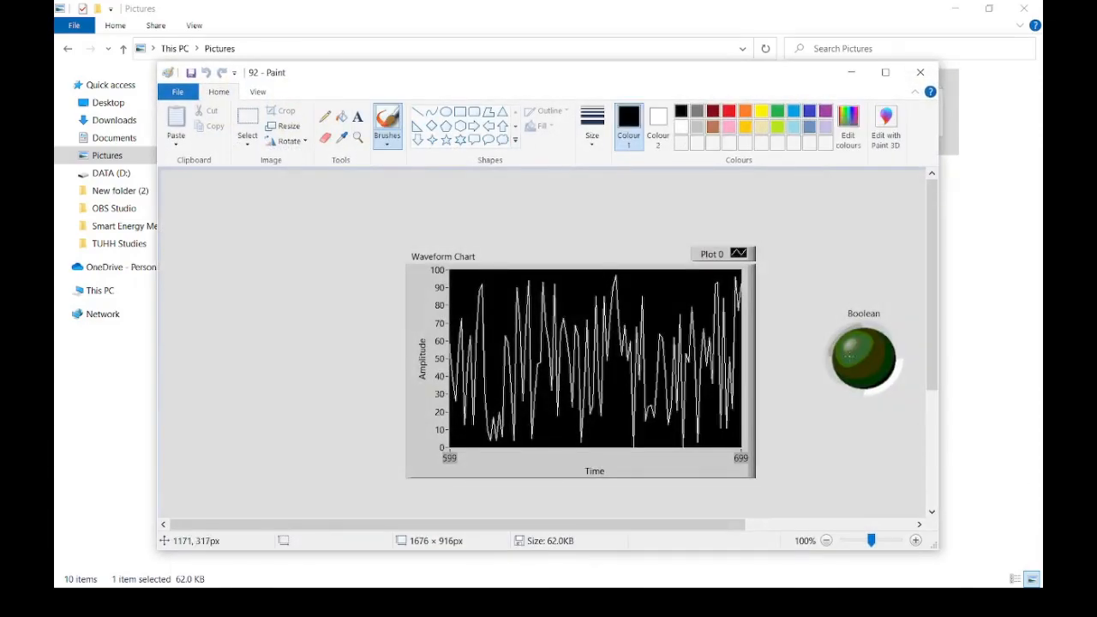